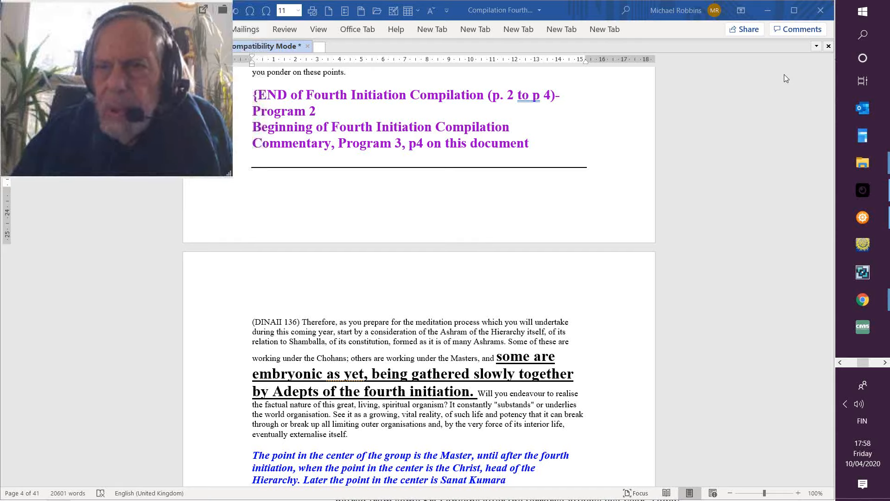
{"action": "mouse_move", "coordinate": [776, 84]}
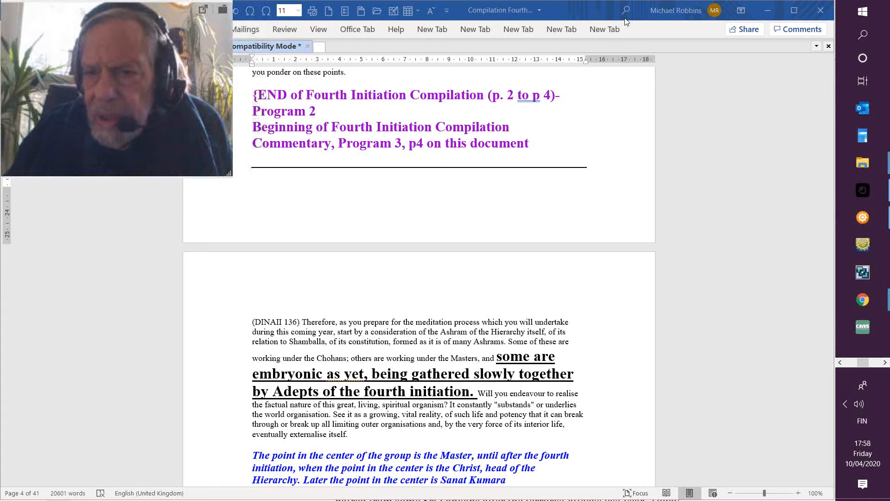
{"action": "mouse_move", "coordinate": [726, 172]}
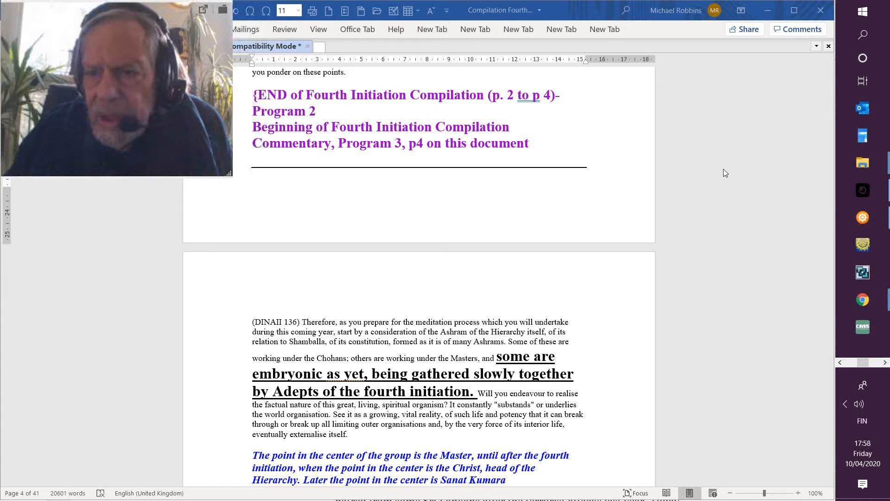
{"action": "mouse_move", "coordinate": [769, 236]}
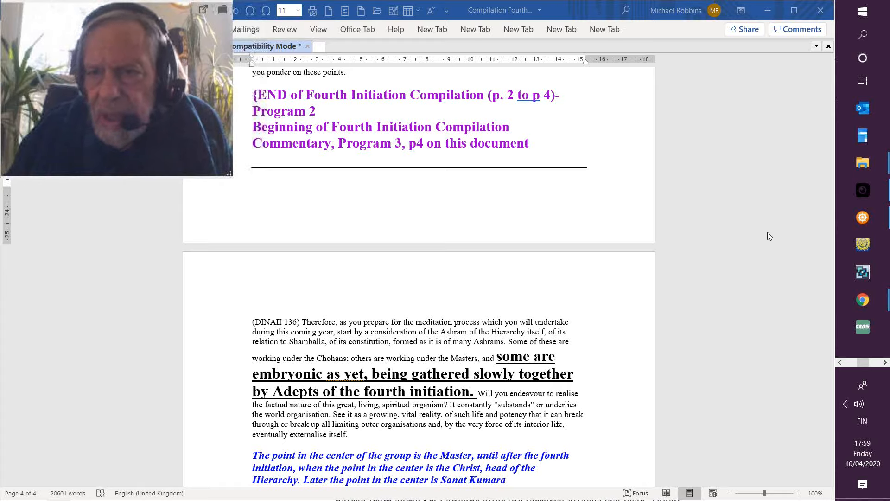
{"action": "mouse_move", "coordinate": [805, 236]}
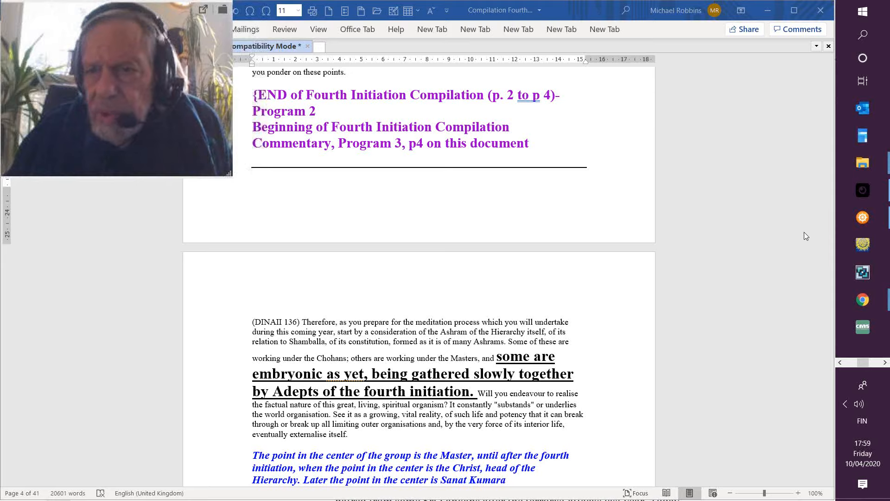
{"action": "mouse_move", "coordinate": [792, 237]}
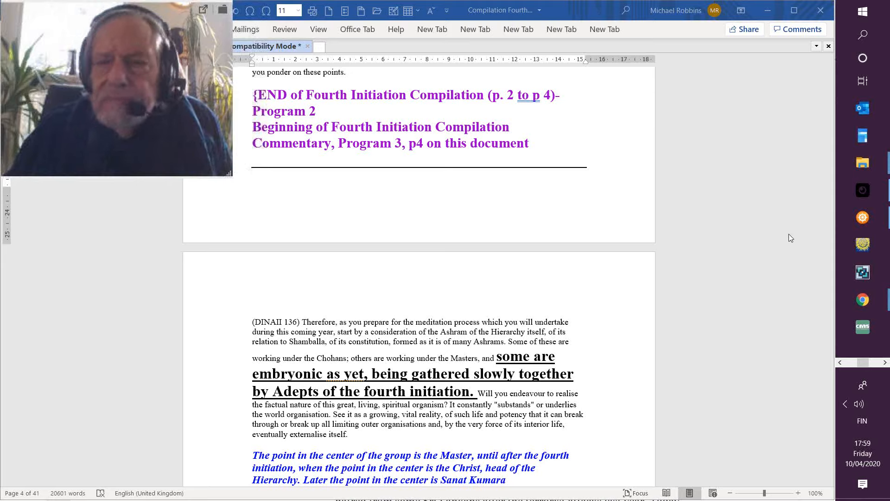
{"action": "mouse_move", "coordinate": [790, 217]}
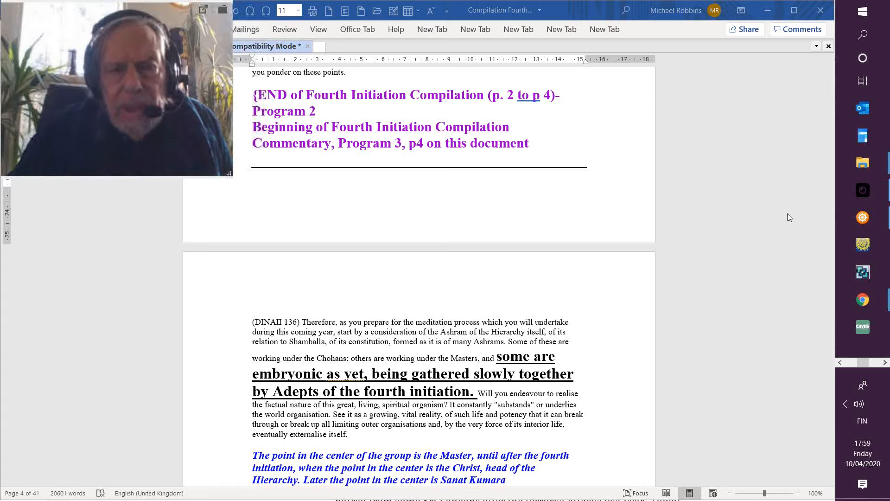
{"action": "mouse_move", "coordinate": [786, 230]}
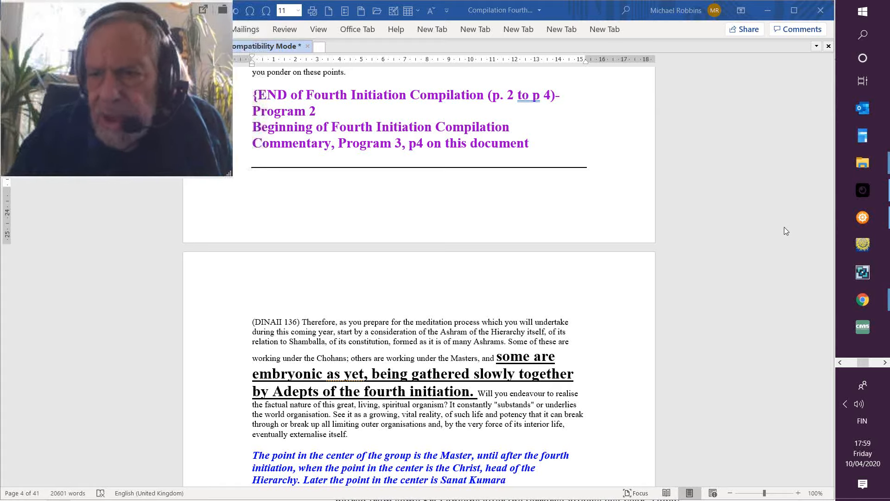
{"action": "mouse_move", "coordinate": [742, 231]}
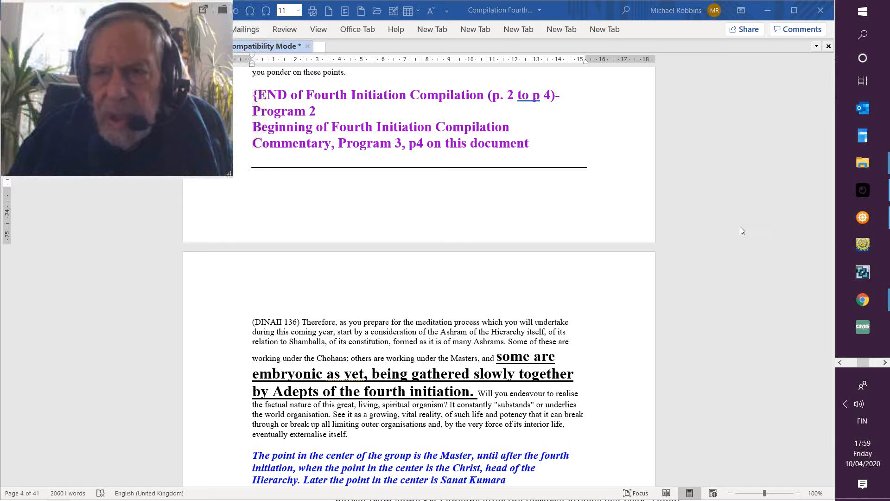
{"action": "mouse_move", "coordinate": [637, 109]}
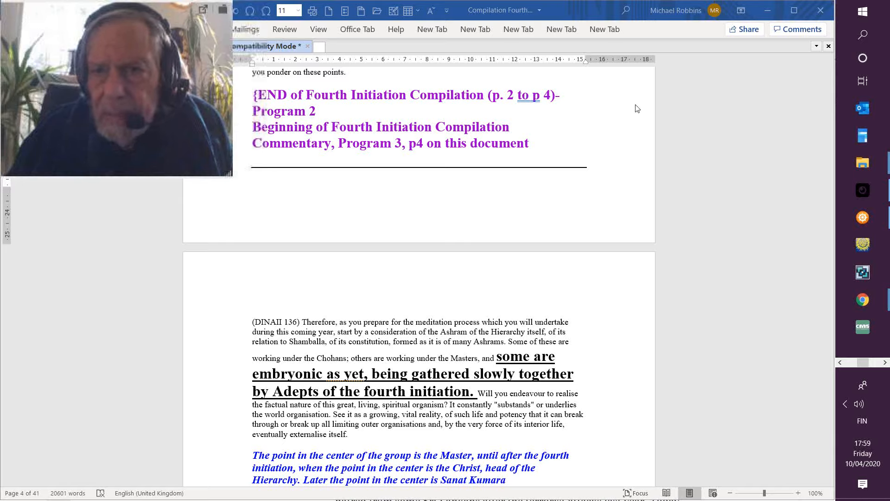
{"action": "mouse_move", "coordinate": [637, 80]}
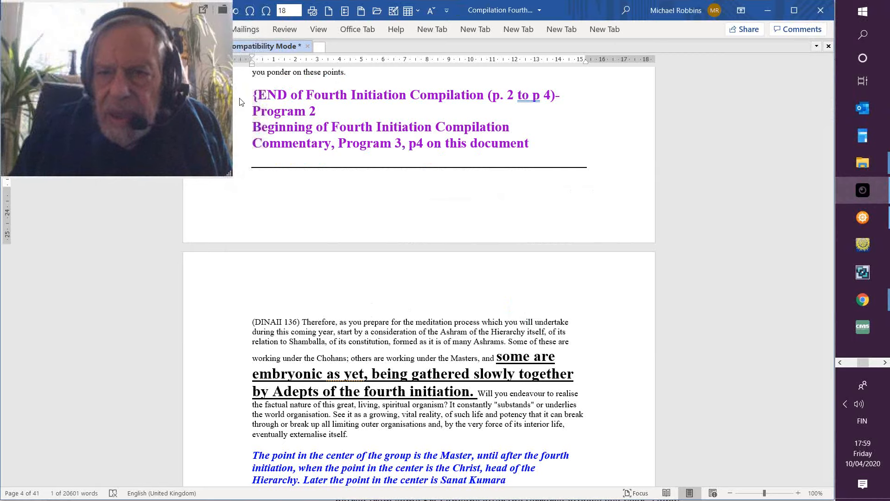
{"action": "mouse_move", "coordinate": [533, 208]}
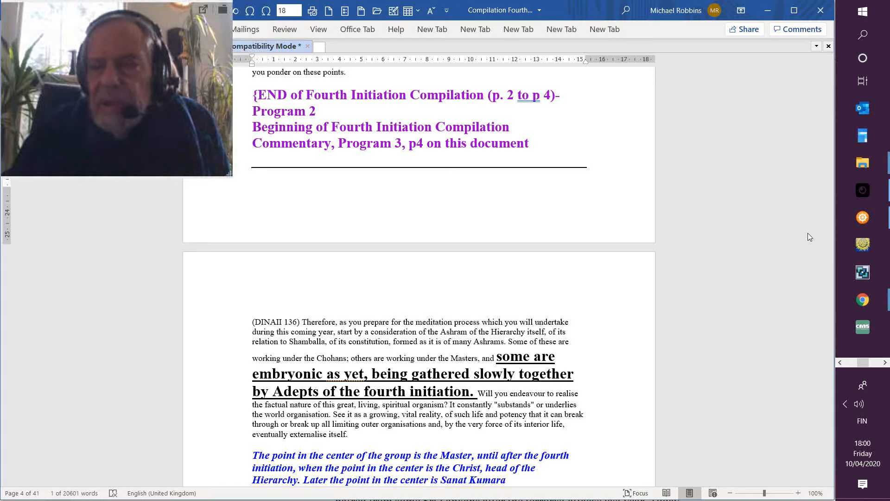
{"action": "mouse_move", "coordinate": [768, 241]}
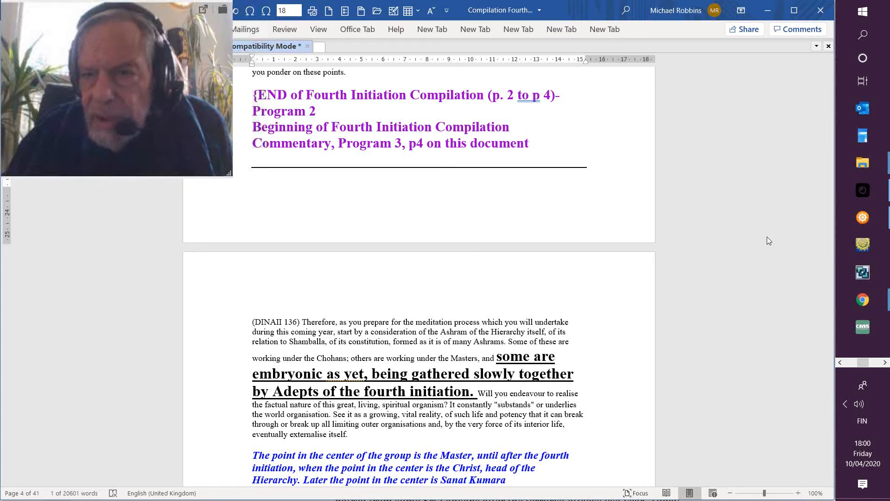
{"action": "mouse_move", "coordinate": [791, 173]}
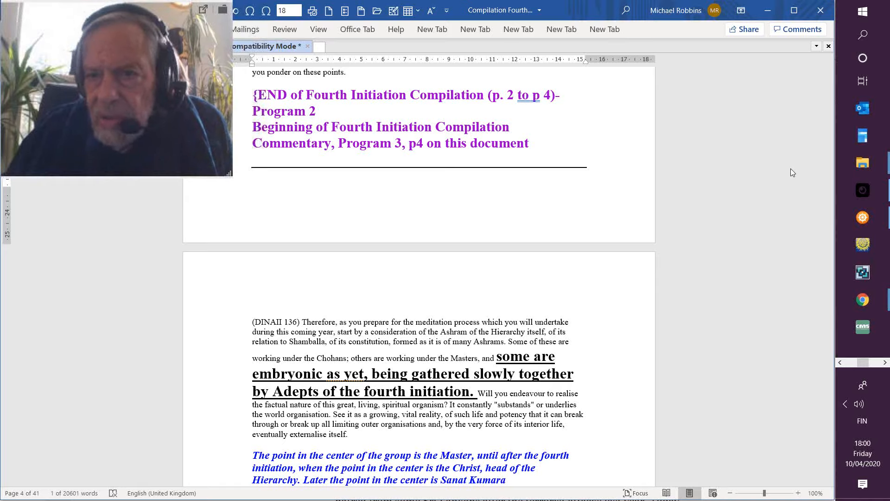
{"action": "mouse_move", "coordinate": [816, 362]}
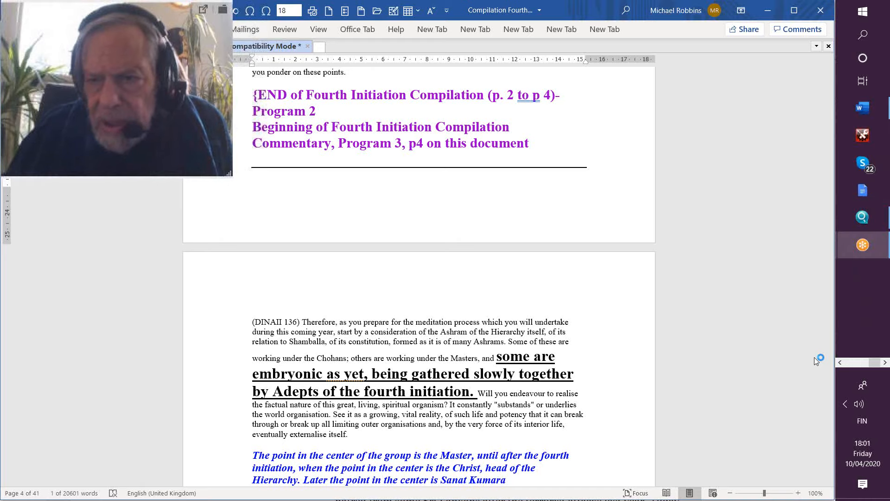
{"action": "mouse_move", "coordinate": [667, 326]}
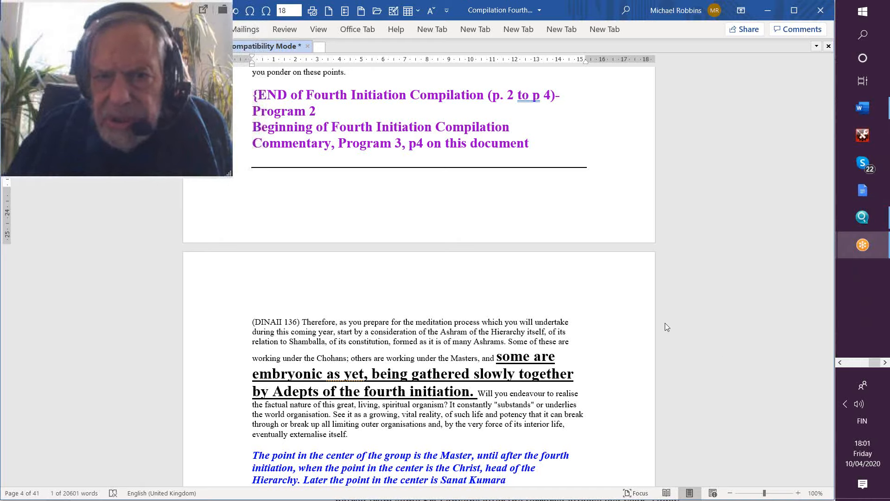
{"action": "mouse_move", "coordinate": [413, 160]}
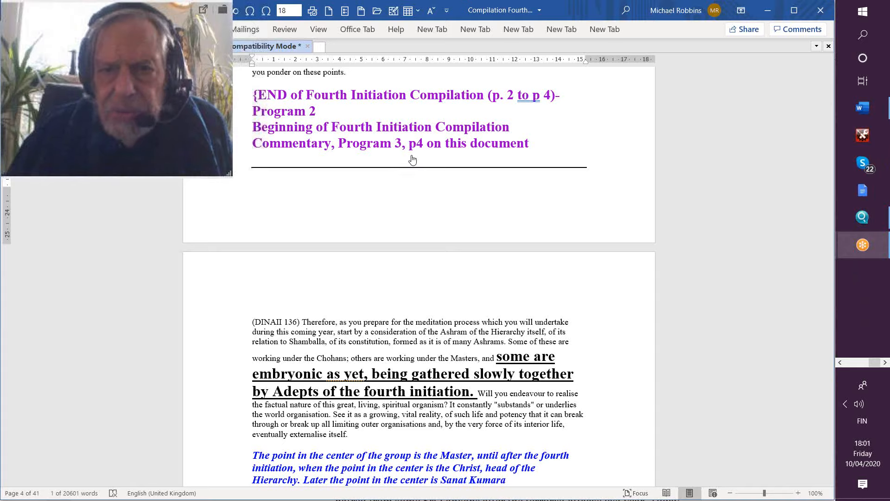
{"action": "mouse_move", "coordinate": [332, 161]}
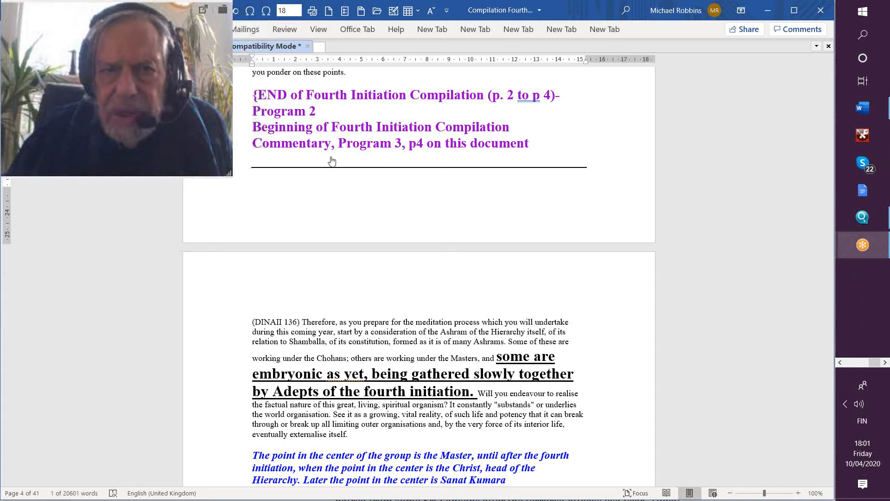
{"action": "mouse_move", "coordinate": [515, 195]}
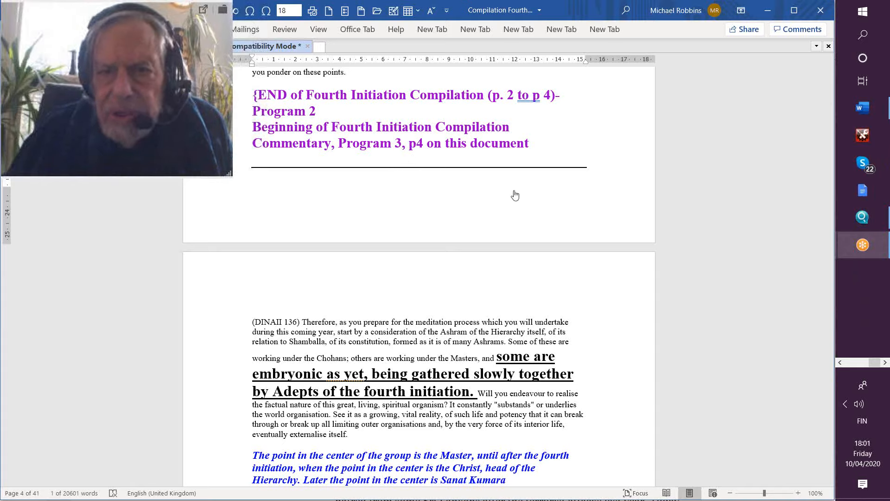
{"action": "mouse_move", "coordinate": [391, 172]}
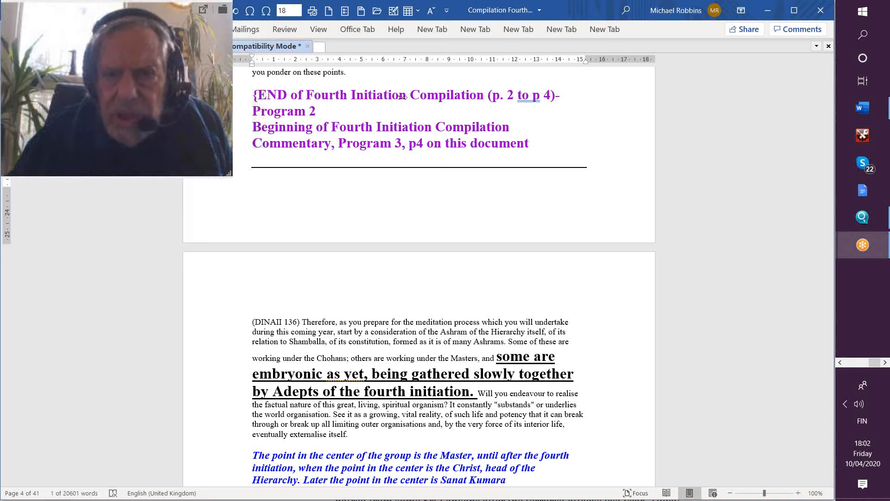
{"action": "mouse_move", "coordinate": [555, 148]}
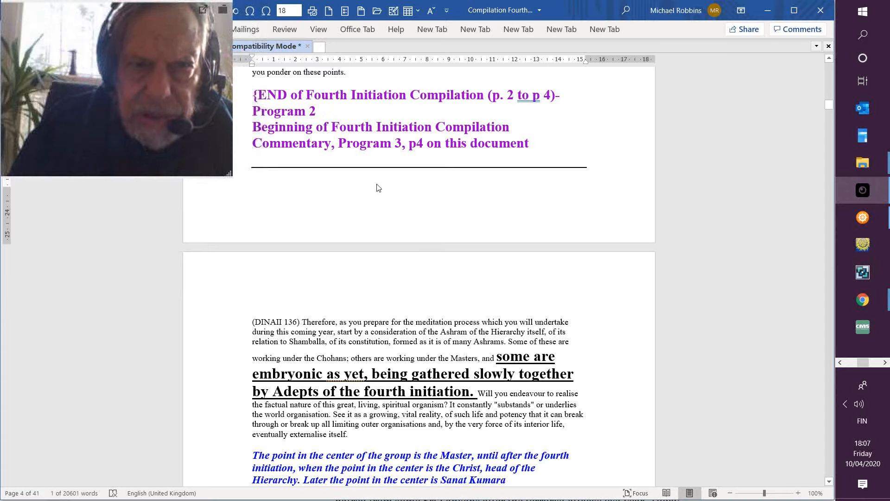
{"action": "mouse_move", "coordinate": [540, 229]}
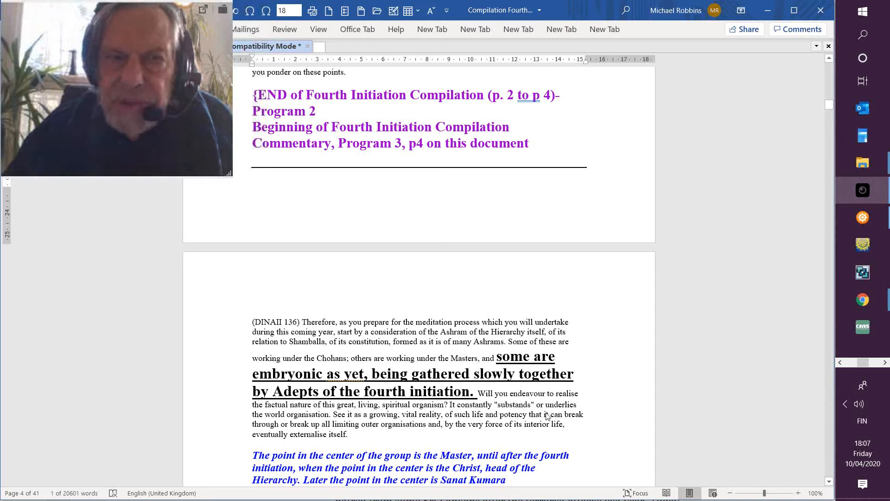
{"action": "mouse_move", "coordinate": [598, 404]}
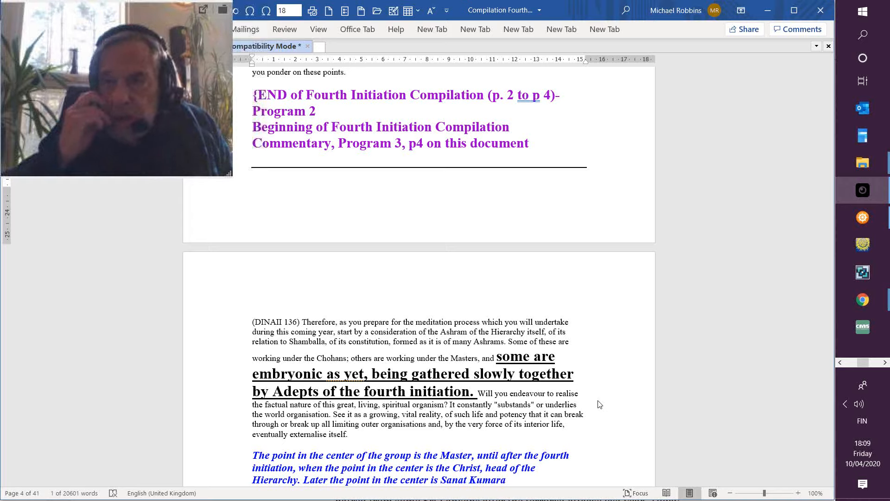
{"action": "mouse_move", "coordinate": [624, 374]}
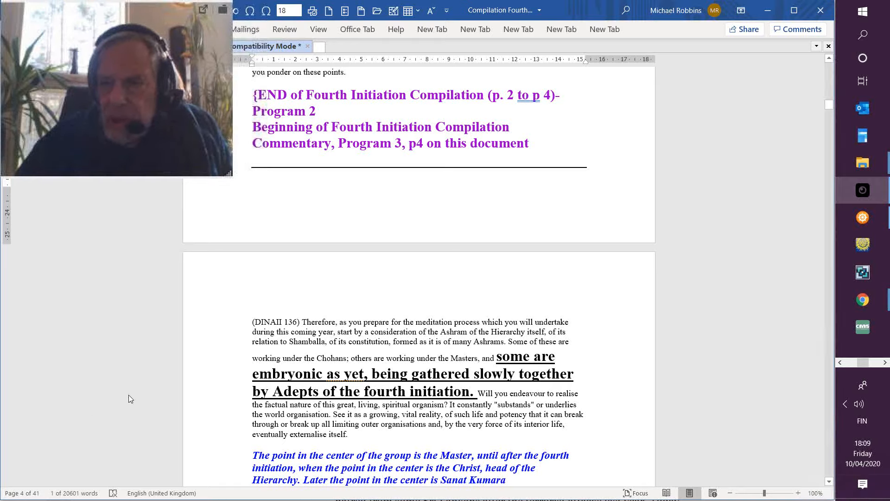
{"action": "mouse_move", "coordinate": [425, 232]}
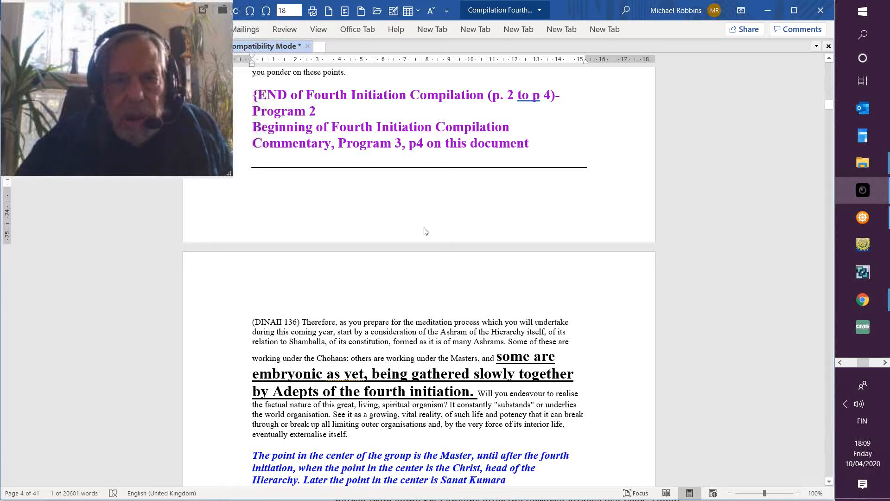
{"action": "mouse_move", "coordinate": [802, 371]}
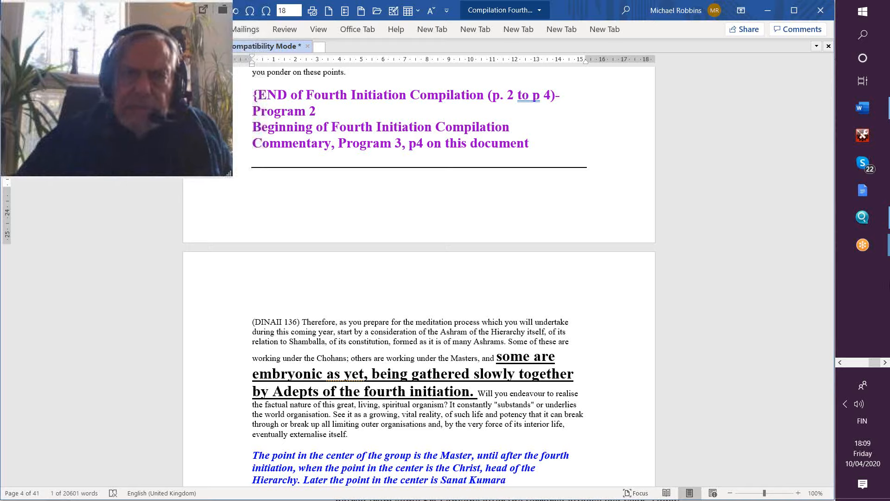
{"action": "mouse_move", "coordinate": [592, 101]}
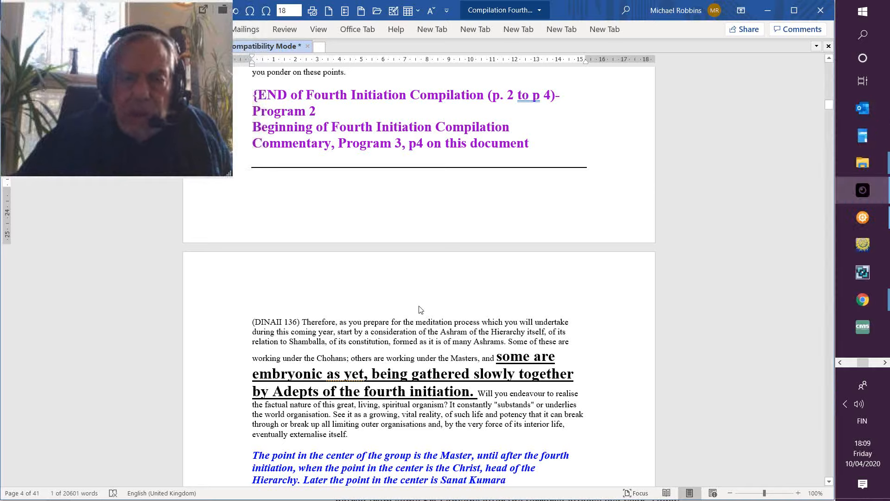
{"action": "mouse_move", "coordinate": [407, 338]}
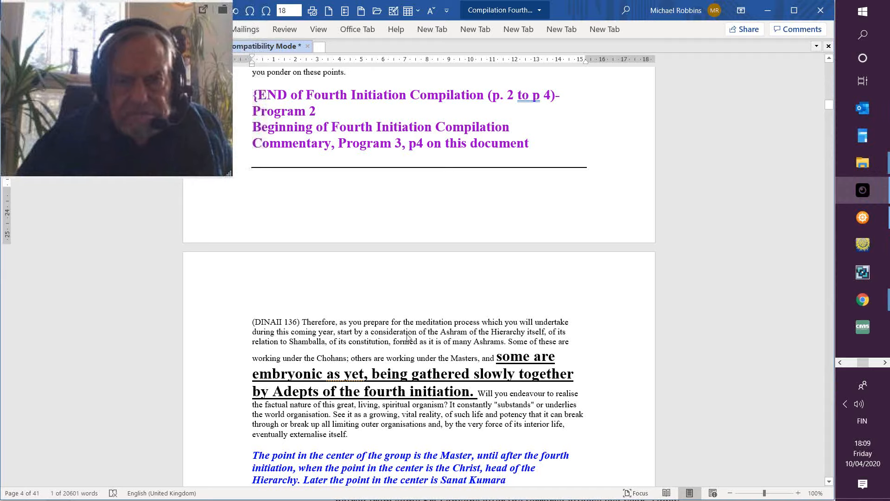
{"action": "mouse_move", "coordinate": [502, 455]}
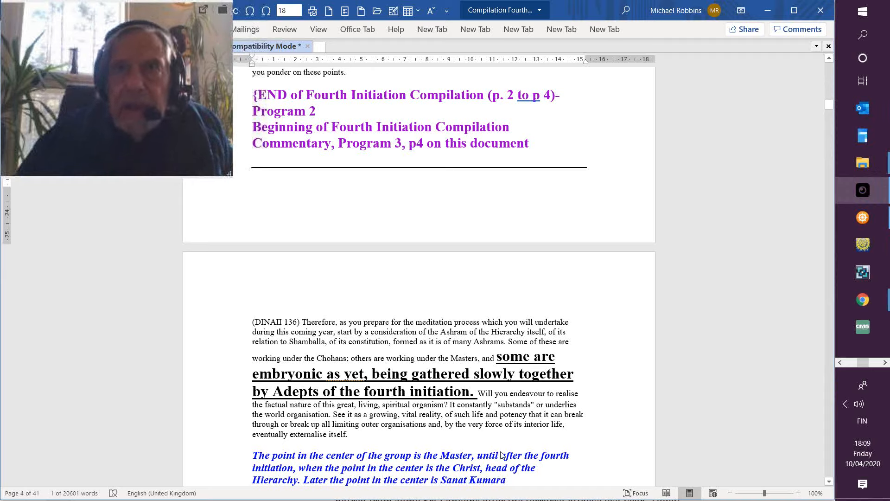
{"action": "mouse_move", "coordinate": [509, 442]}
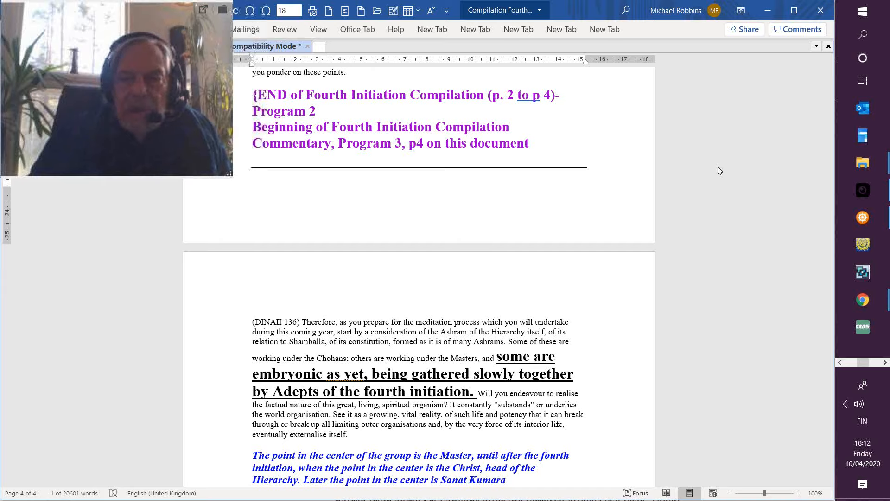
{"action": "mouse_move", "coordinate": [749, 192]}
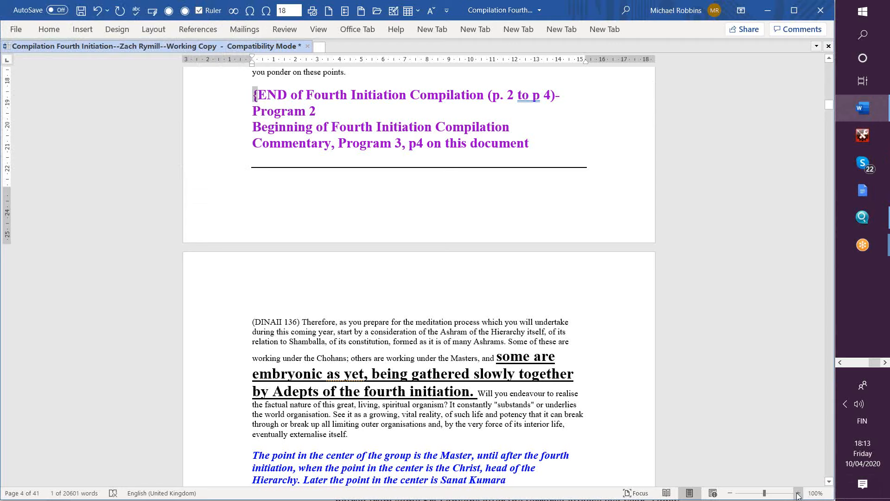
{"action": "left_click", "coordinate": [794, 493]}
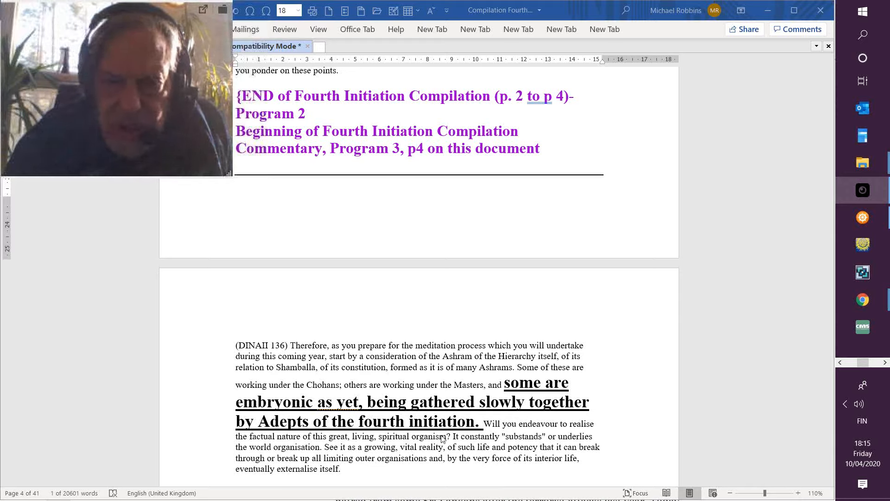
{"action": "mouse_move", "coordinate": [440, 446]}
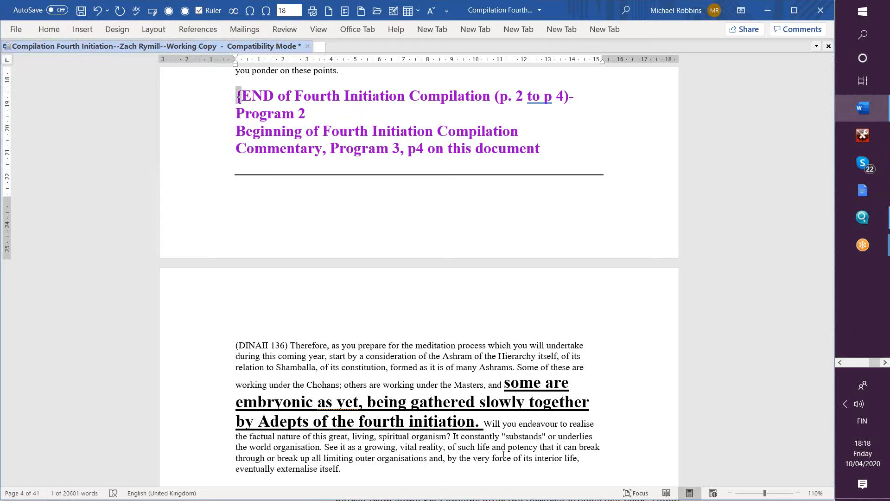
{"action": "key", "text": "alt+tab"}
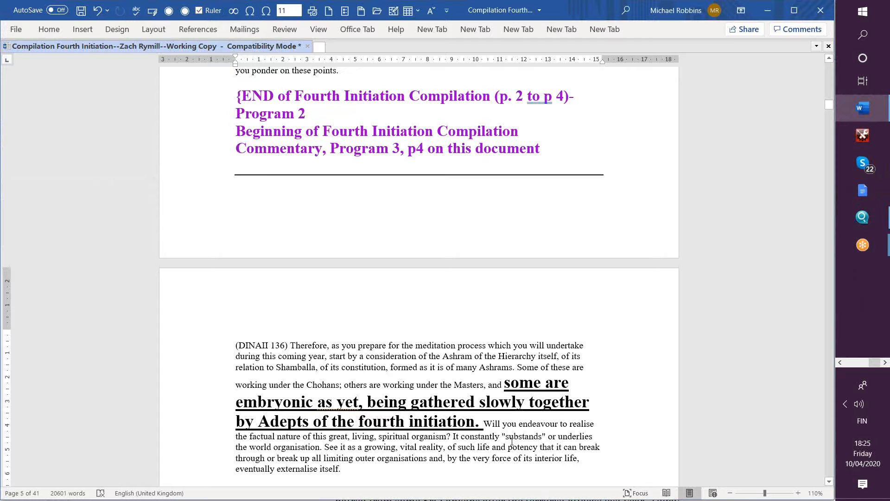
{"action": "scroll", "scroll_direction": "down", "scroll_amount": 3}
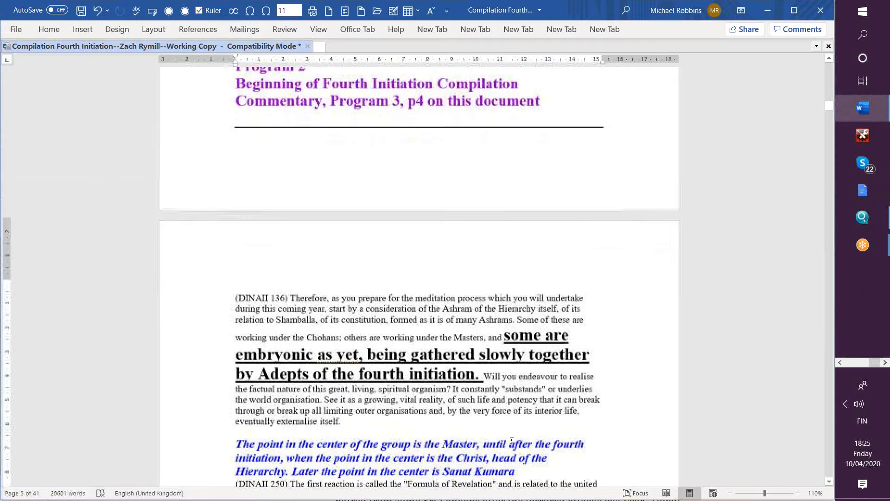
{"action": "scroll", "scroll_direction": "down", "scroll_amount": 3}
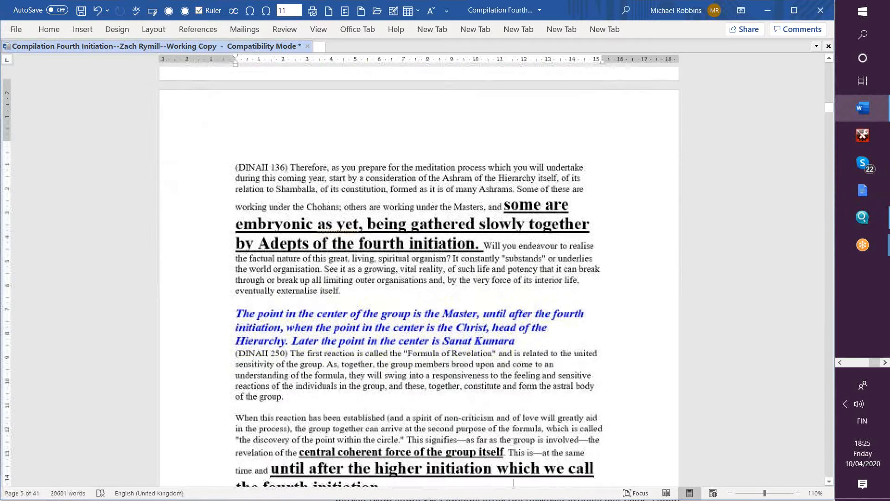
{"action": "scroll", "scroll_direction": "down", "scroll_amount": 3}
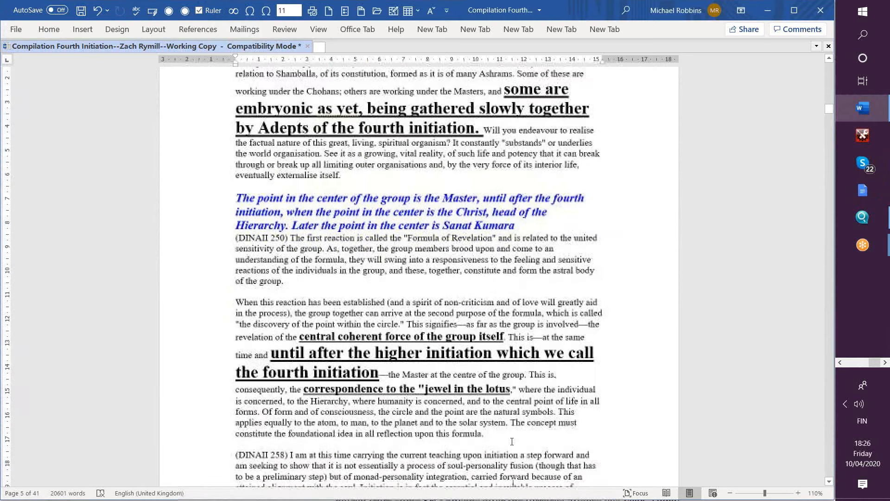
{"action": "scroll", "scroll_direction": "down", "scroll_amount": 3}
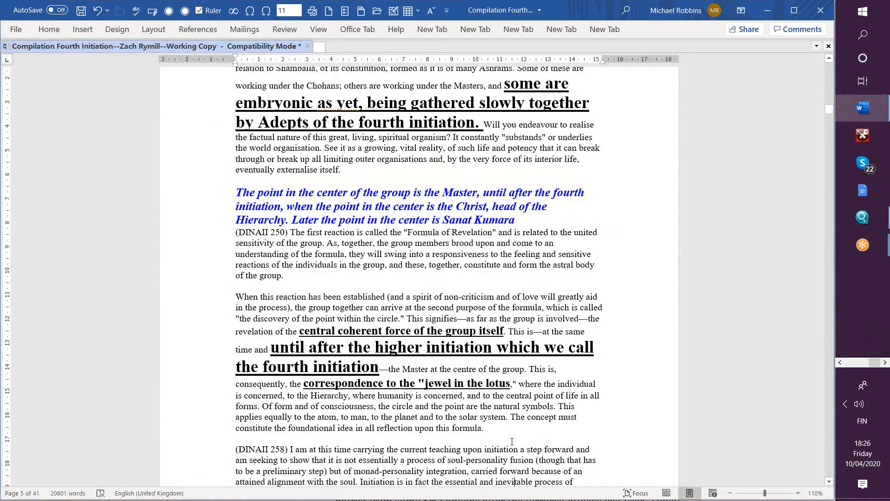
{"action": "key", "text": "alt+tab"}
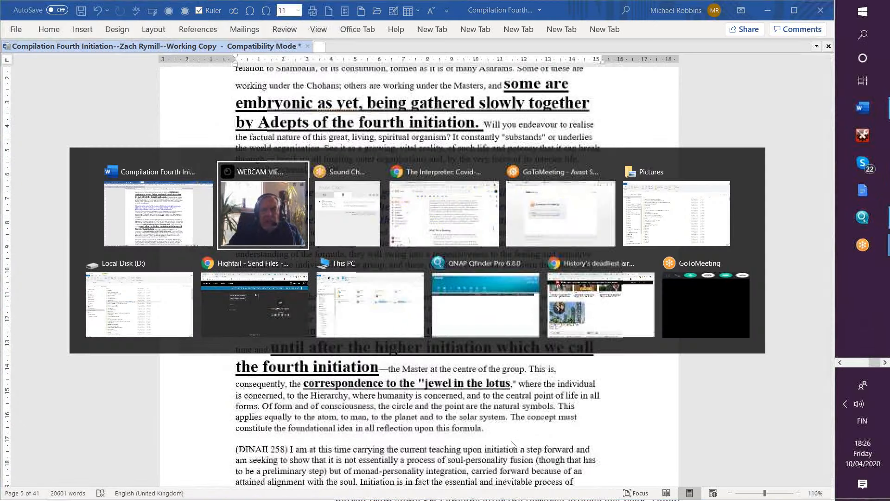
{"action": "left_click", "coordinate": [263, 205]}
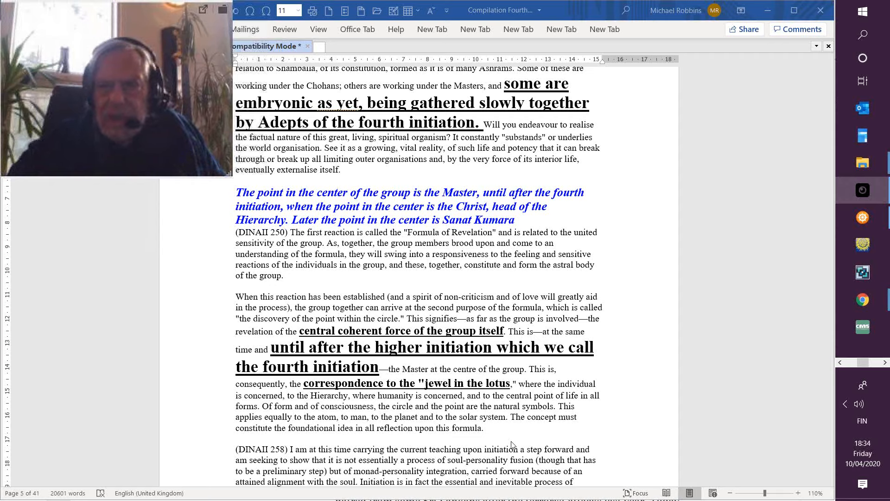
{"action": "mouse_move", "coordinate": [476, 352]}
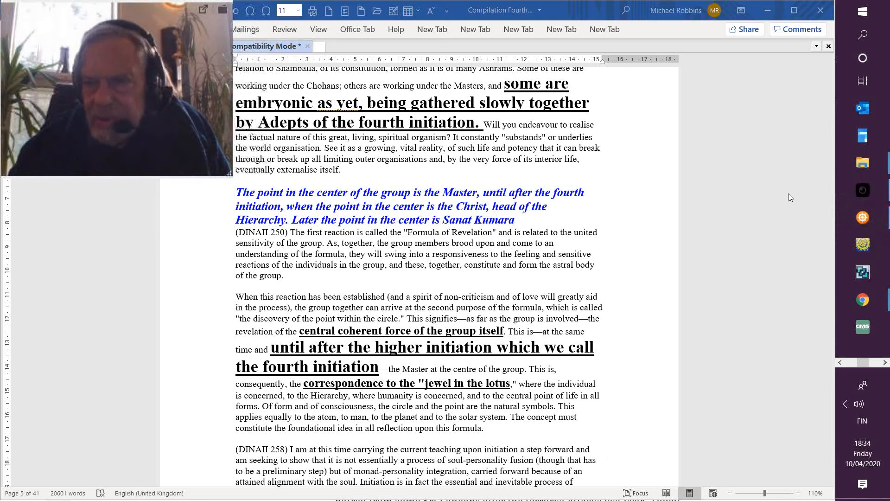
{"action": "mouse_move", "coordinate": [794, 171]}
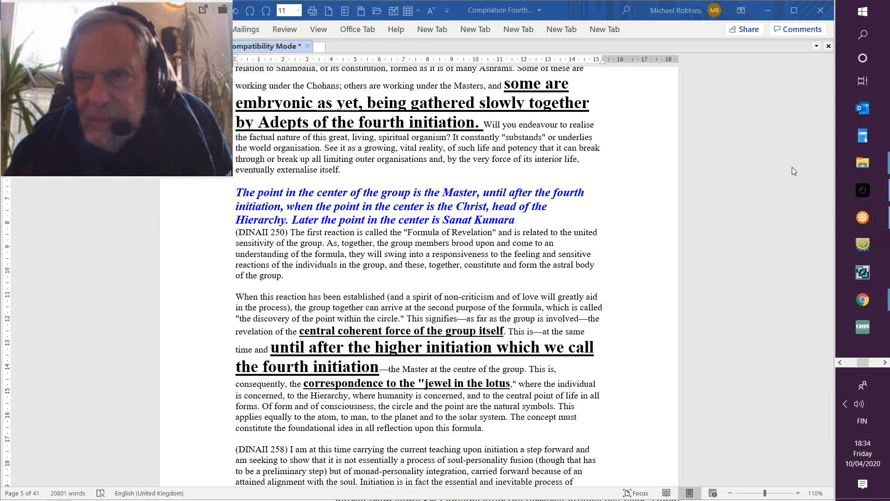
{"action": "mouse_move", "coordinate": [791, 173]}
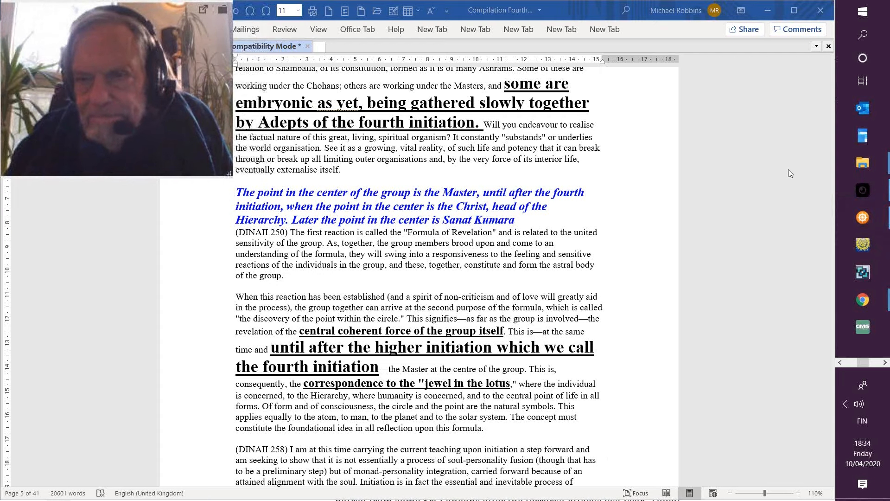
{"action": "mouse_move", "coordinate": [832, 359]}
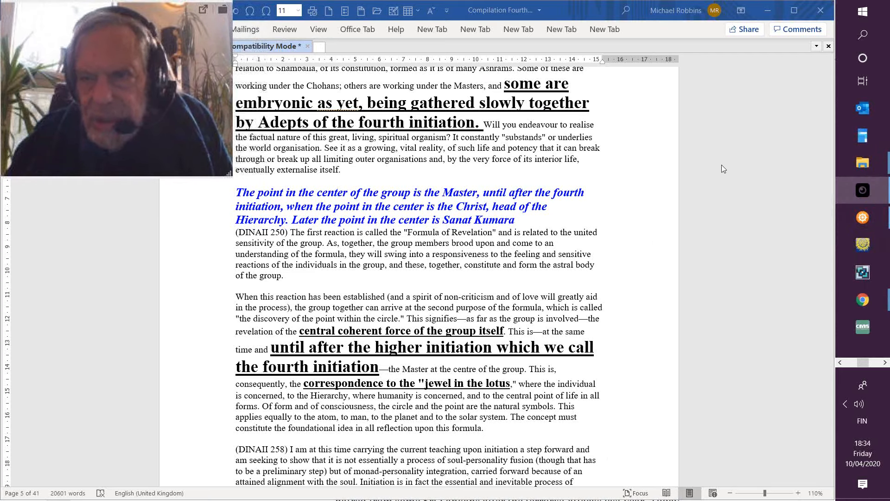
{"action": "mouse_move", "coordinate": [718, 180]}
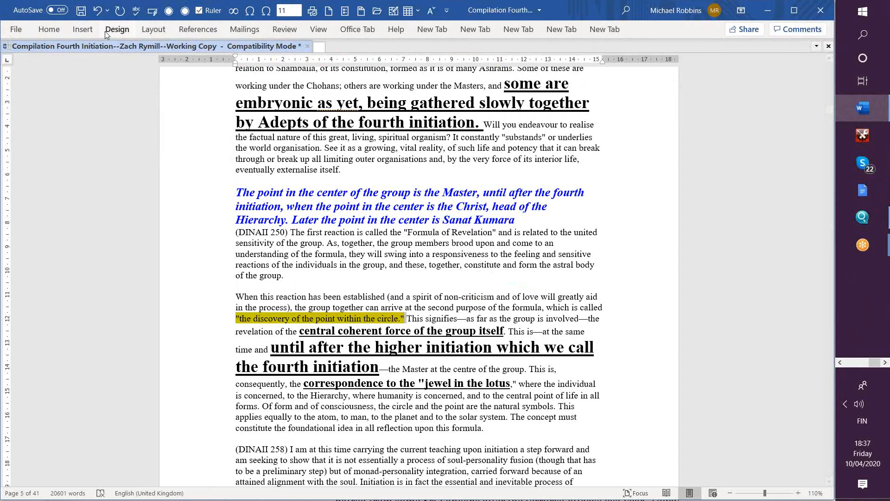
{"action": "left_click", "coordinate": [49, 28]}
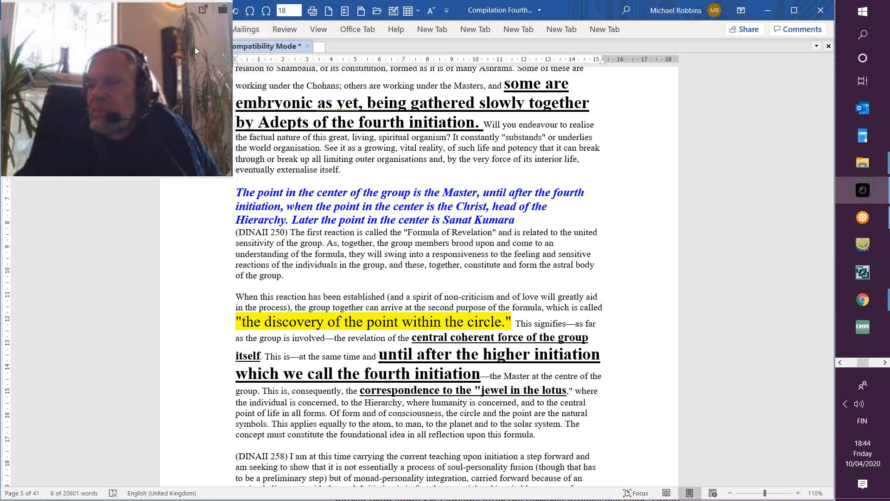
{"action": "mouse_move", "coordinate": [733, 334]}
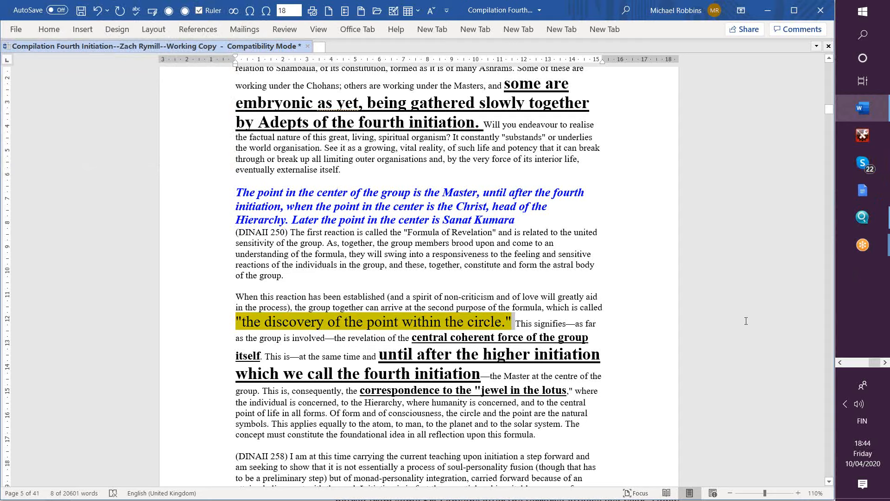
{"action": "mouse_move", "coordinate": [787, 318]}
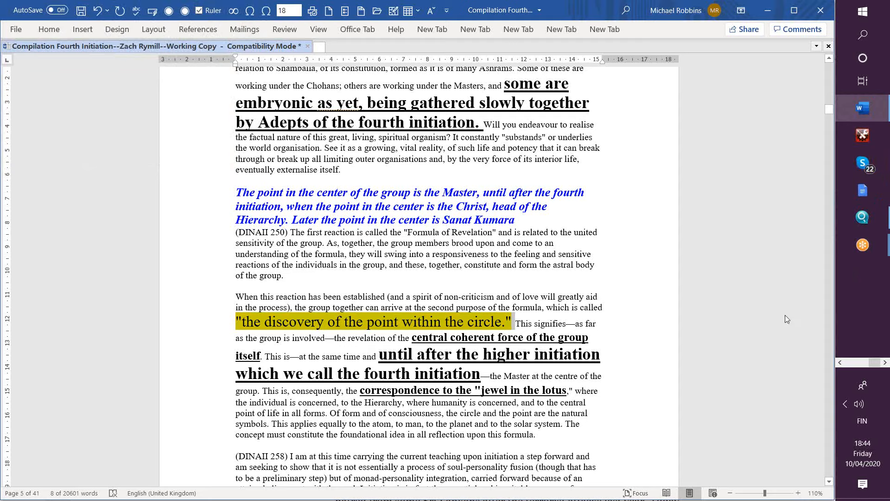
{"action": "mouse_move", "coordinate": [790, 352]}
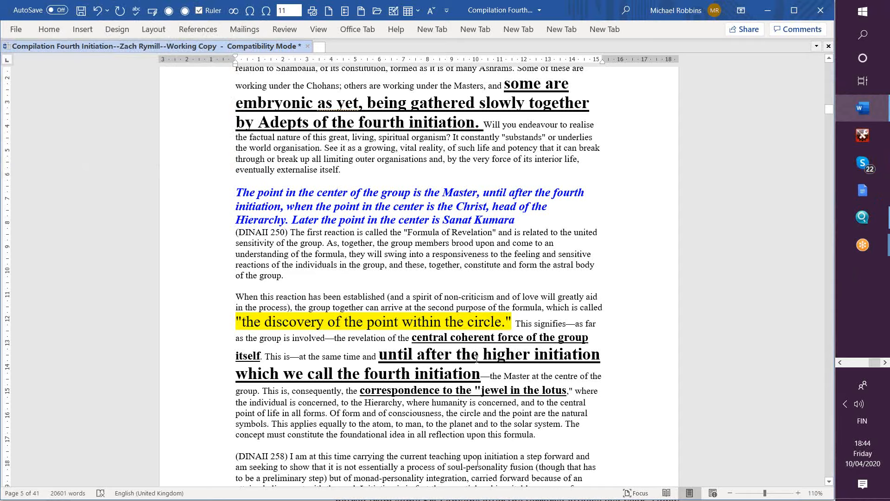
{"action": "scroll", "scroll_direction": "down", "scroll_amount": 3}
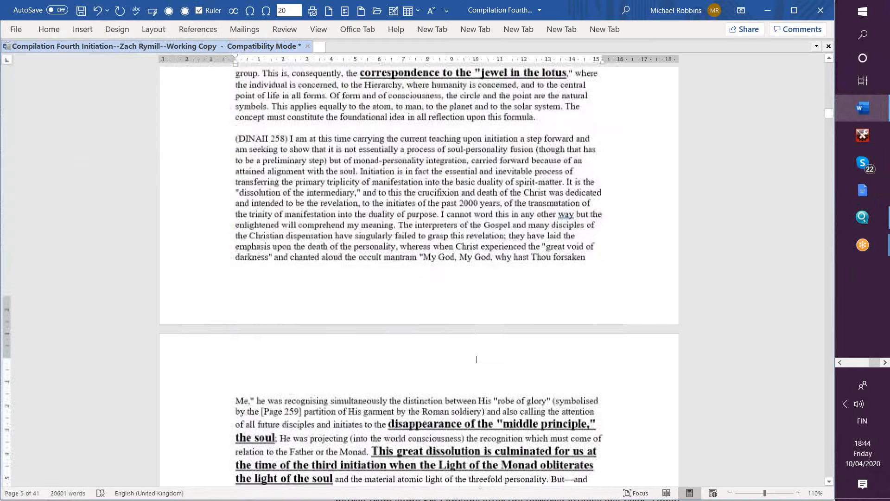
{"action": "scroll", "scroll_direction": "down", "scroll_amount": 3}
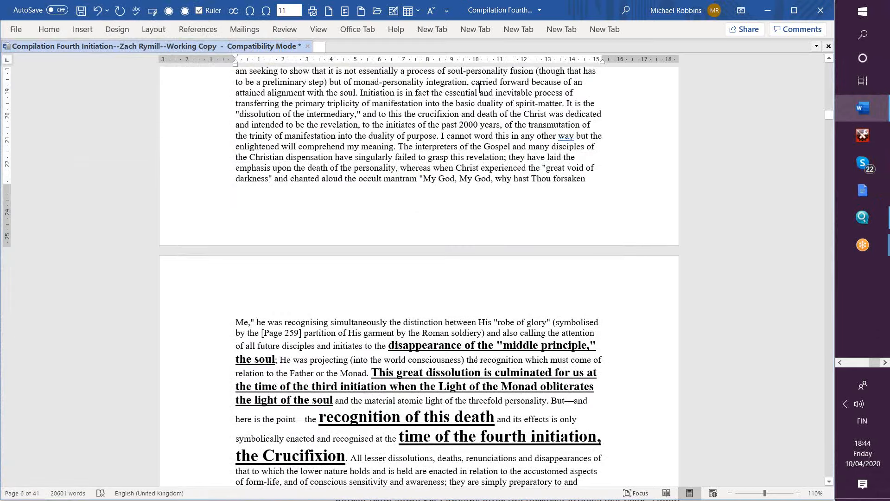
{"action": "scroll", "scroll_direction": "up", "scroll_amount": 3}
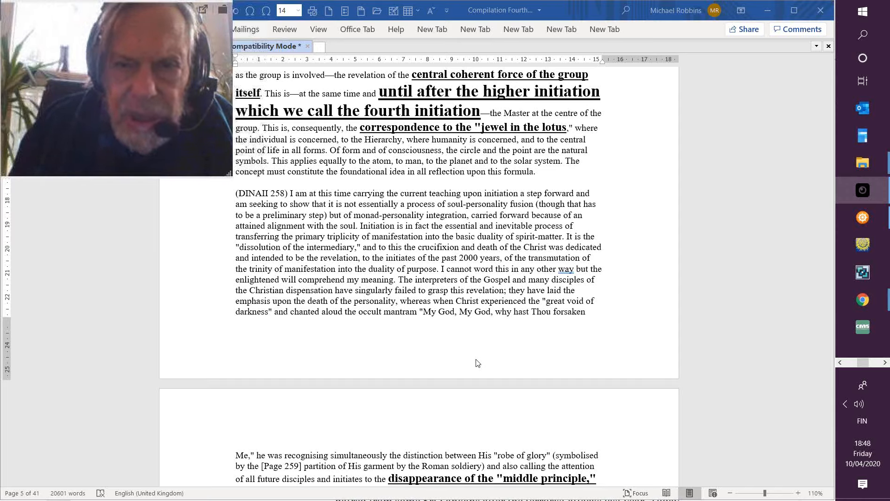
{"action": "mouse_move", "coordinate": [566, 152]}
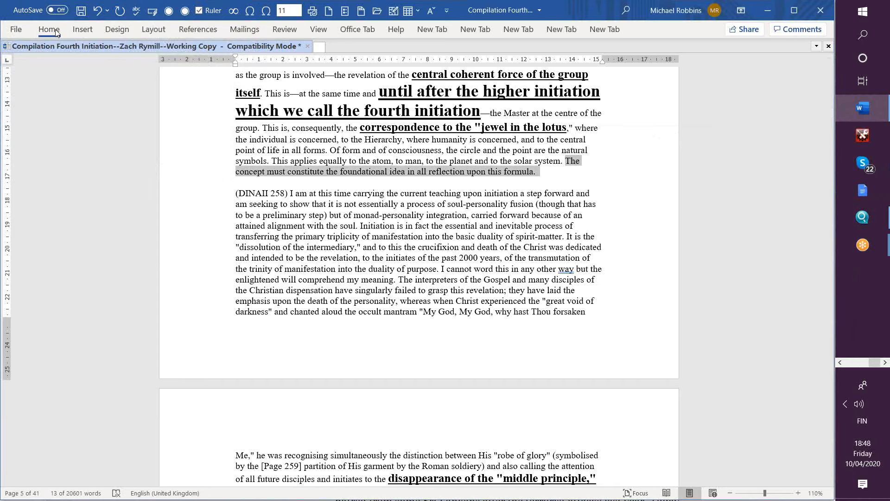
Step: Highlight the DINA II 250 closing sentence and 'monad-personality integration' in yellow
{"action": "left_click", "coordinate": [48, 28]}
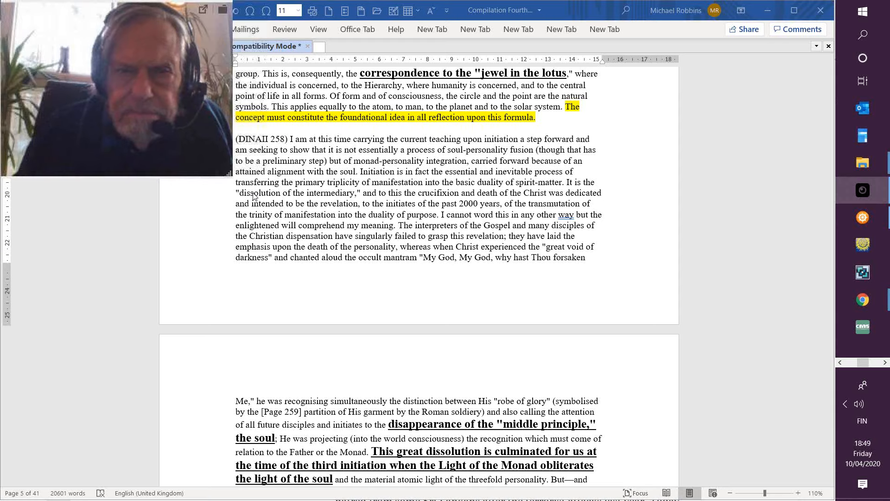
{"action": "mouse_move", "coordinate": [465, 165]}
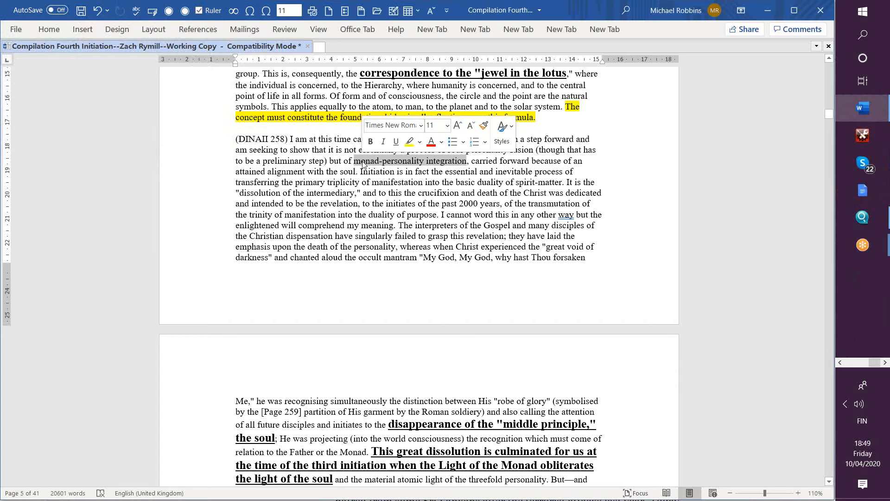
{"action": "left_click", "coordinate": [49, 28]}
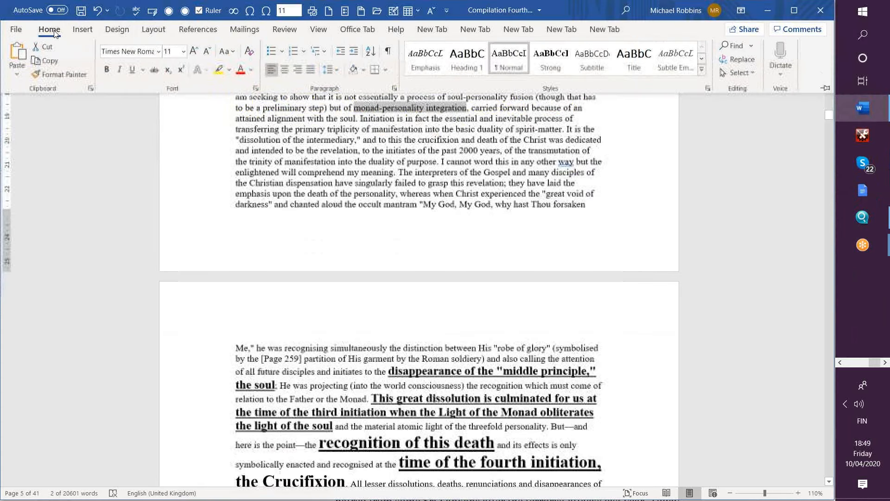
{"action": "left_click", "coordinate": [218, 70]}
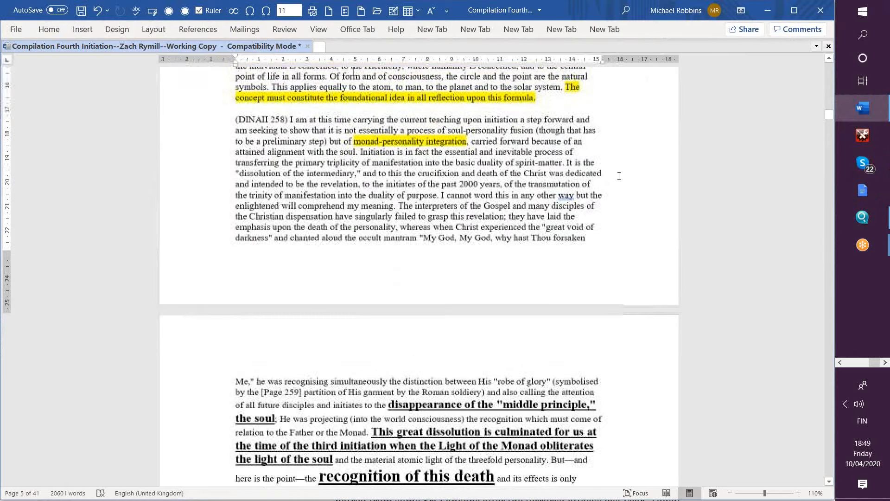
{"action": "scroll", "scroll_direction": "up", "scroll_amount": 3}
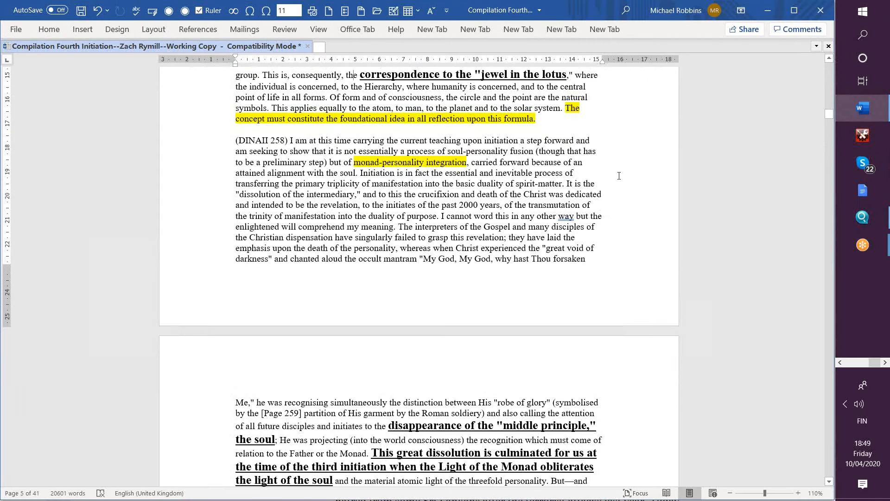
Step: Switch windows to bring the webcam viewer forward
{"action": "key", "text": "alt+tab"}
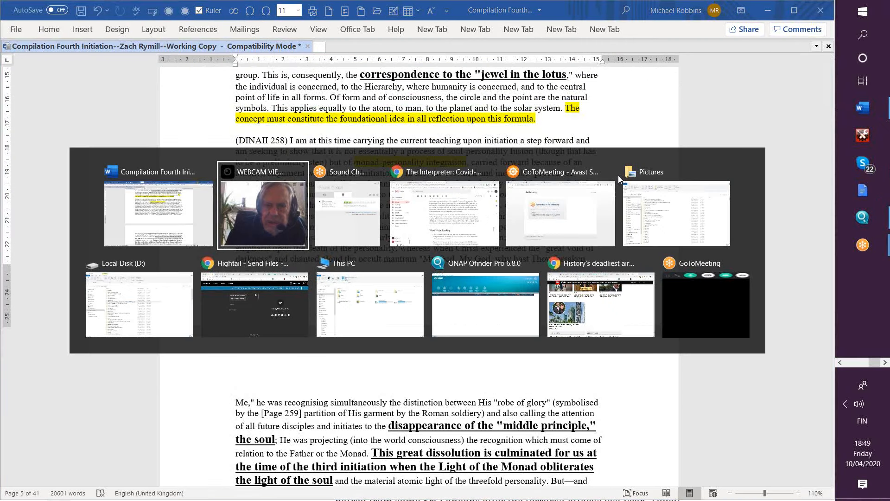
{"action": "left_click", "coordinate": [263, 206]}
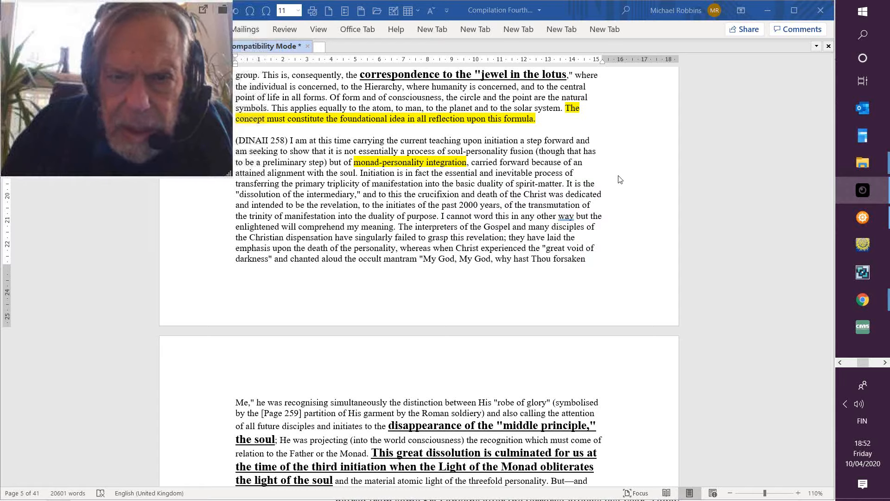
{"action": "mouse_move", "coordinate": [561, 207]}
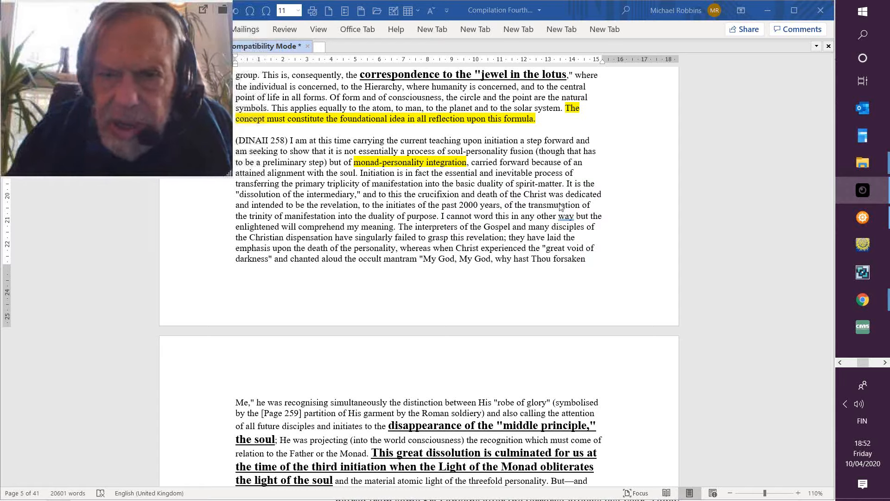
{"action": "mouse_move", "coordinate": [566, 189]}
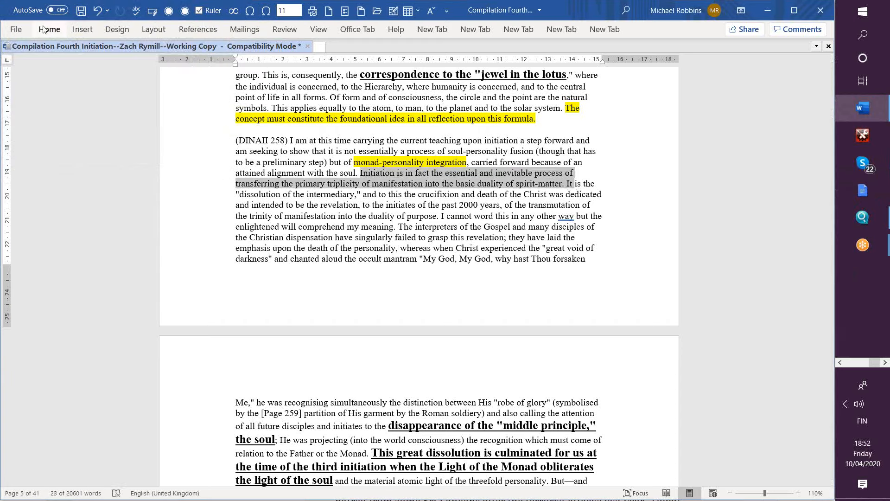
Step: Highlight the initiation sentence turquoise and the following crucifixion sentence pink
{"action": "left_click", "coordinate": [230, 70]}
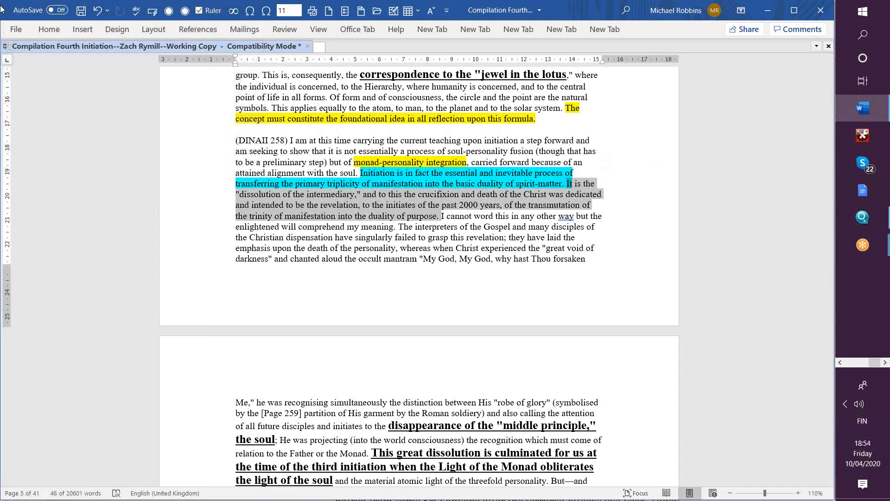
{"action": "left_click", "coordinate": [49, 29]}
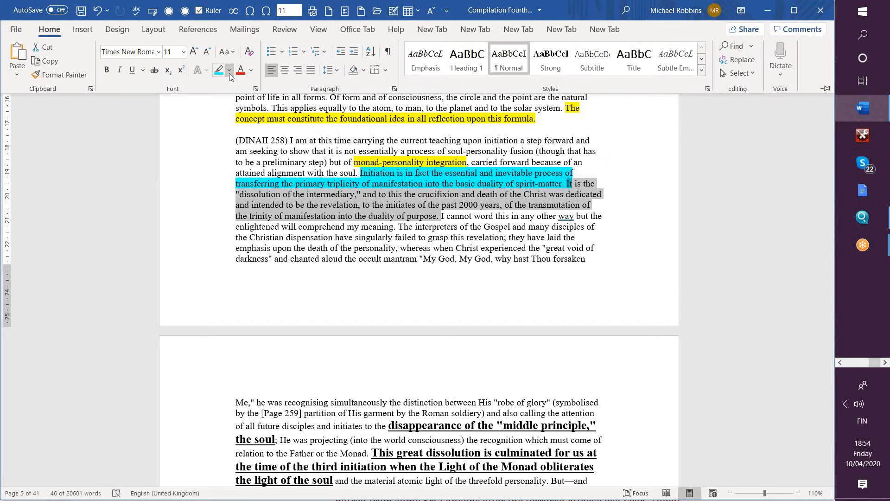
{"action": "left_click", "coordinate": [229, 70]}
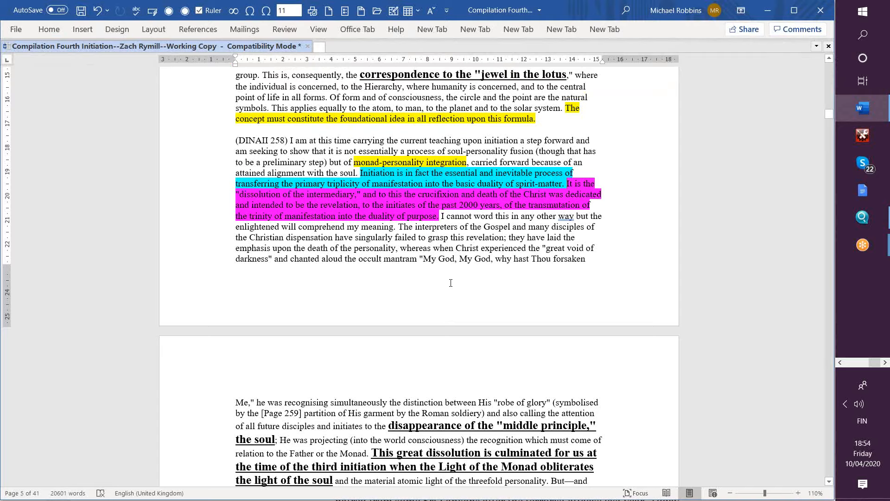
{"action": "key", "text": "alt+tab"}
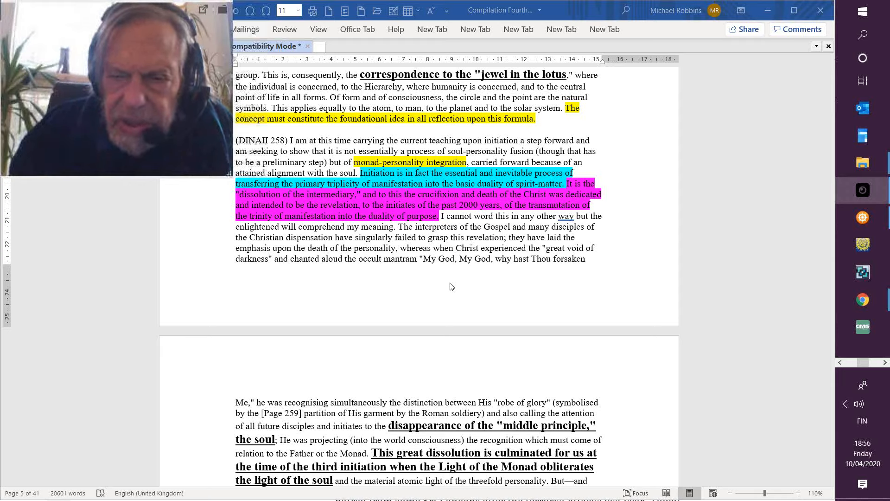
{"action": "mouse_move", "coordinate": [688, 319]}
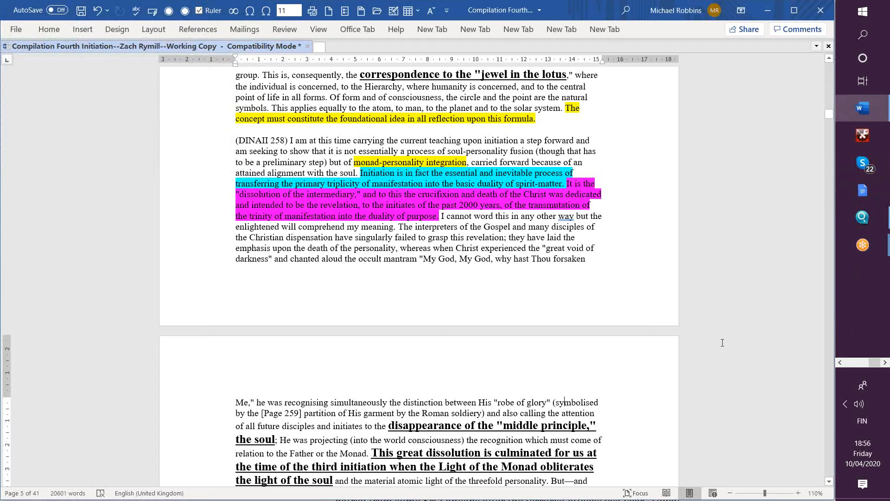
Step: Scroll down to the fourth-initiation Crucifixion passage on page 6
{"action": "scroll", "scroll_direction": "down", "scroll_amount": 3}
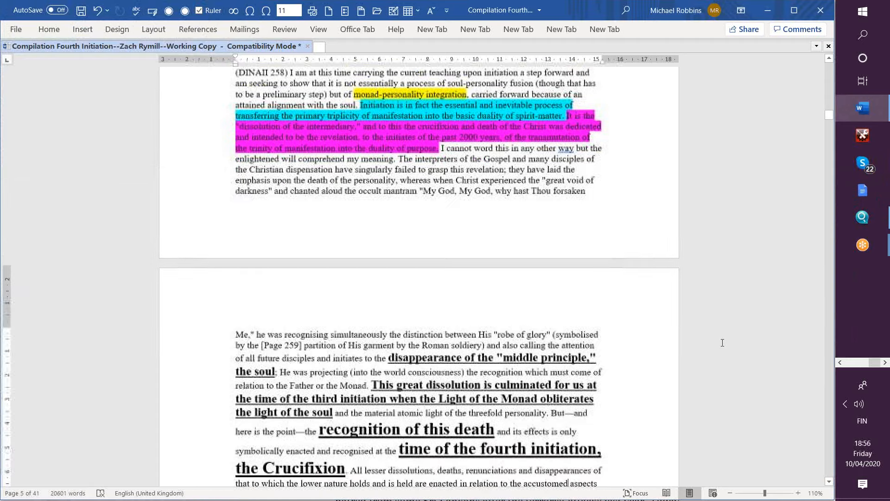
{"action": "scroll", "scroll_direction": "down", "scroll_amount": 3}
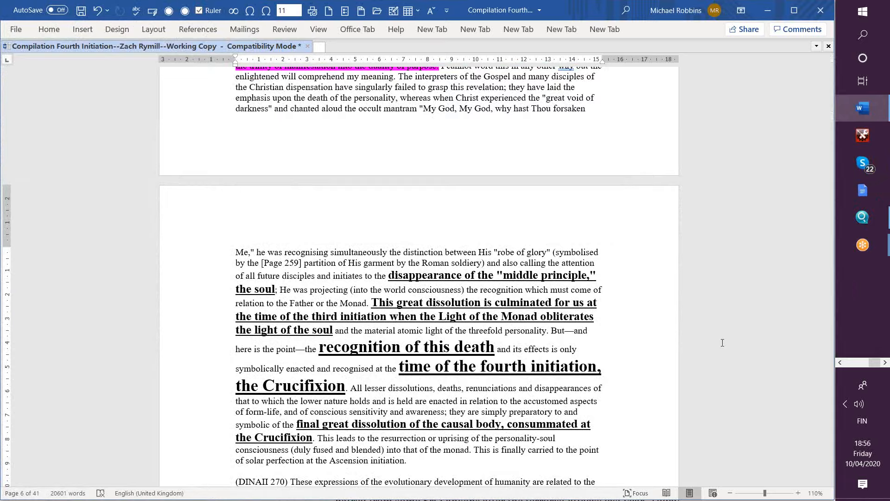
{"action": "left_click", "coordinate": [566, 482]}
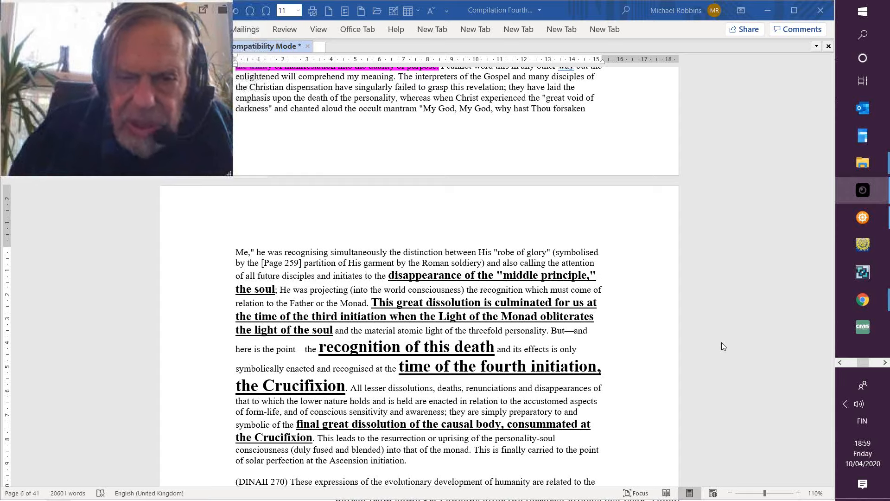
{"action": "mouse_move", "coordinate": [511, 387]}
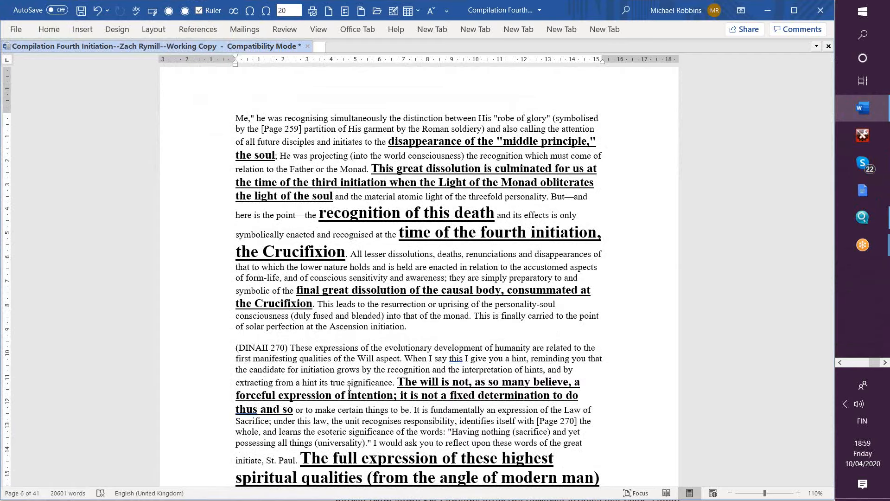
{"action": "left_click", "coordinate": [562, 477]}
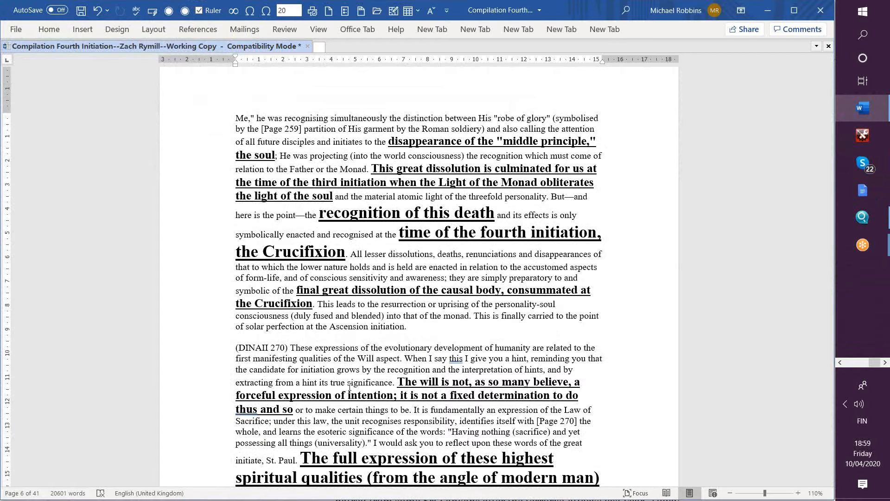
{"action": "left_click", "coordinate": [561, 477]}
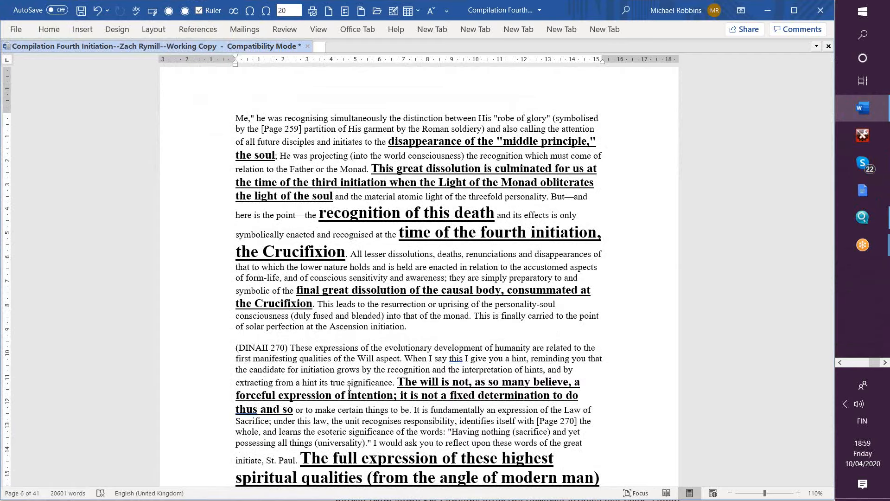
{"action": "left_click", "coordinate": [561, 477]}
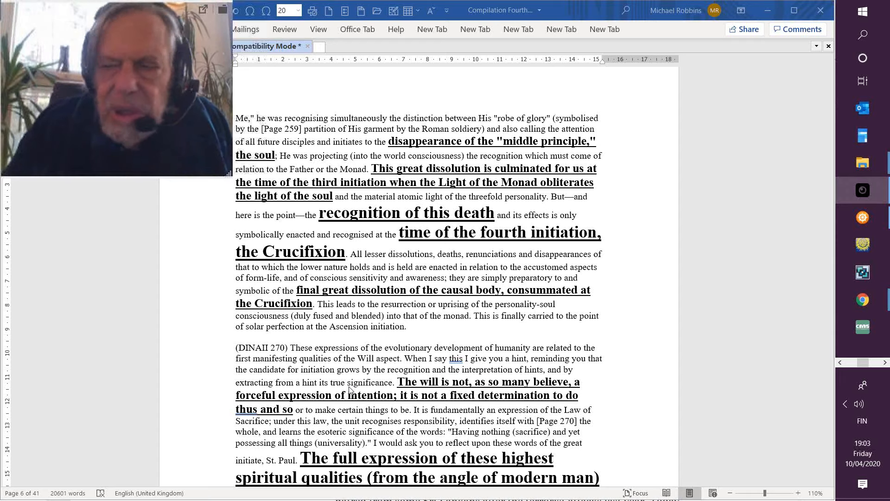
{"action": "mouse_move", "coordinate": [8, 419]}
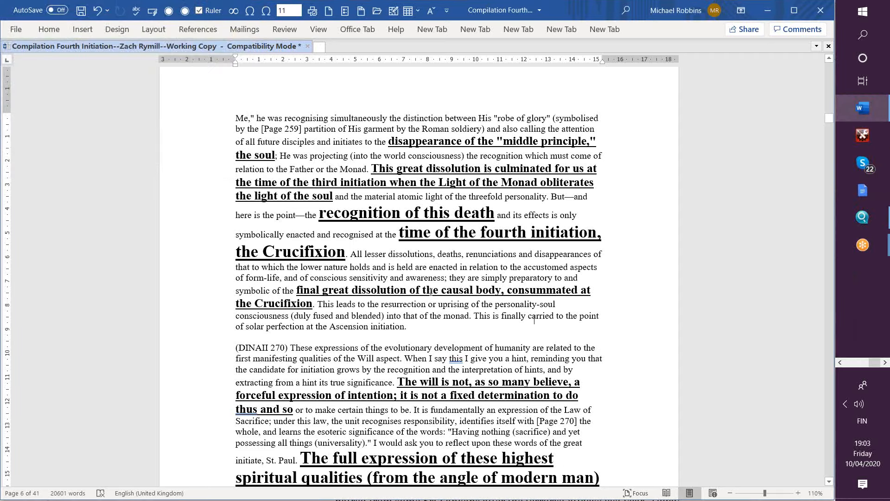
{"action": "scroll", "scroll_direction": "up", "scroll_amount": 3}
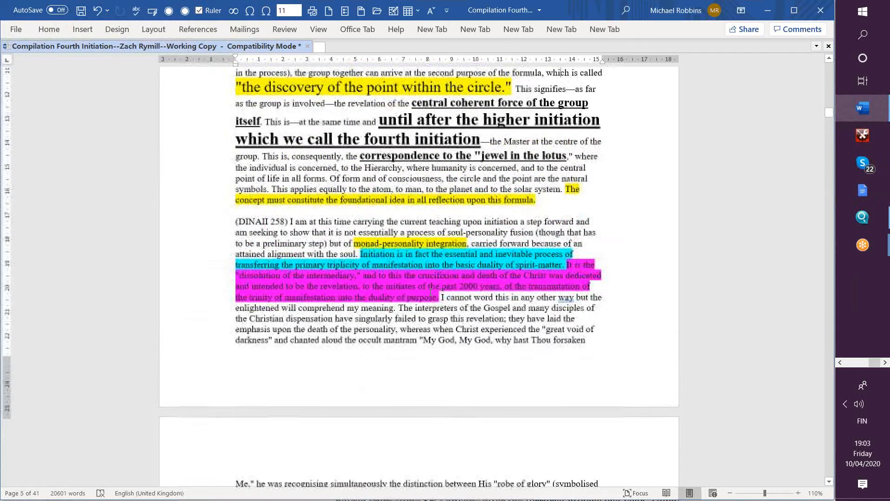
{"action": "scroll", "scroll_direction": "up", "scroll_amount": 3}
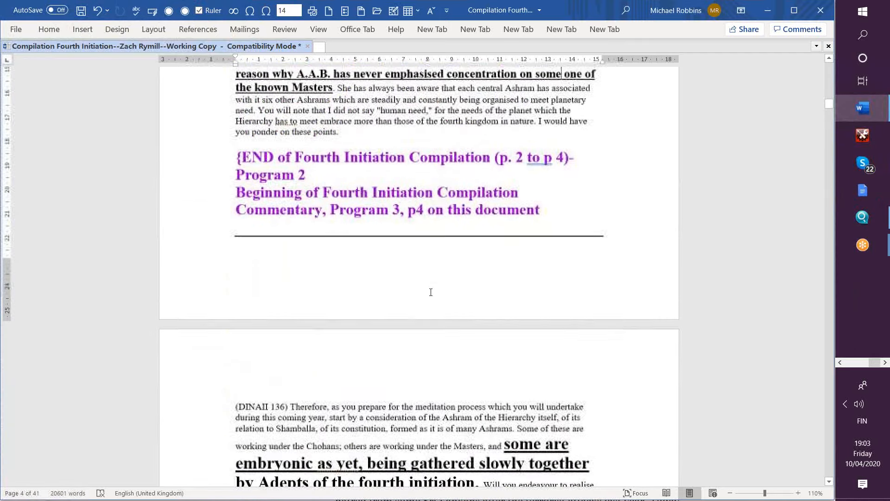
{"action": "scroll", "scroll_direction": "up", "scroll_amount": 3}
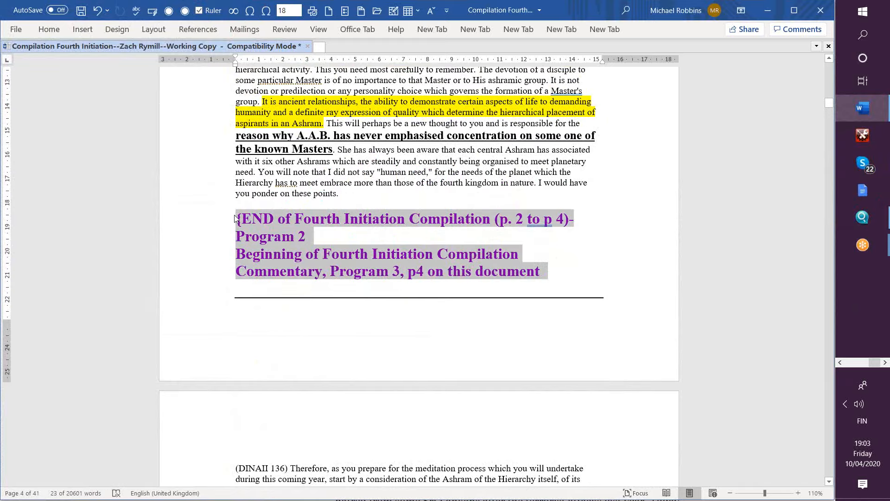
{"action": "scroll", "scroll_direction": "down", "scroll_amount": 3}
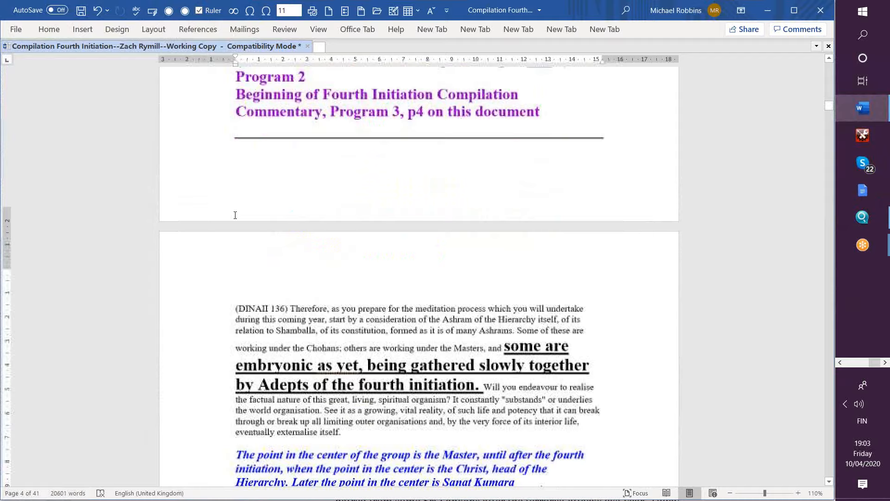
{"action": "scroll", "scroll_direction": "down", "scroll_amount": 3}
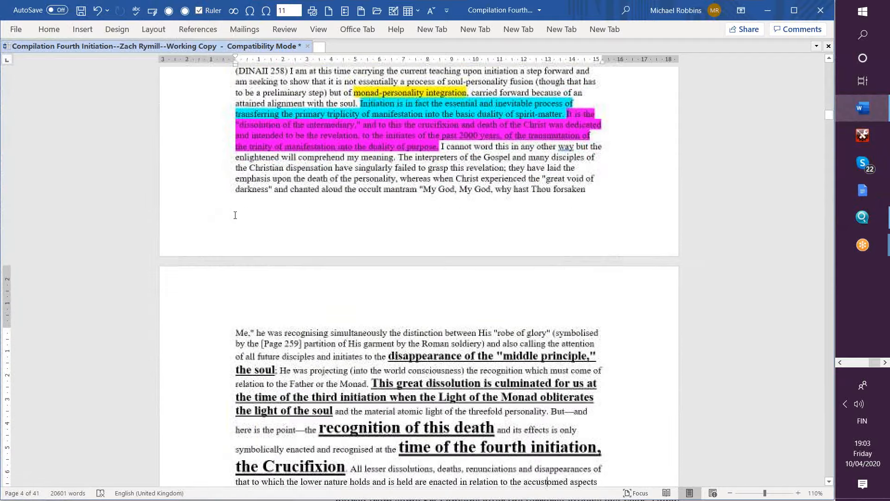
{"action": "scroll", "scroll_direction": "down", "scroll_amount": 3}
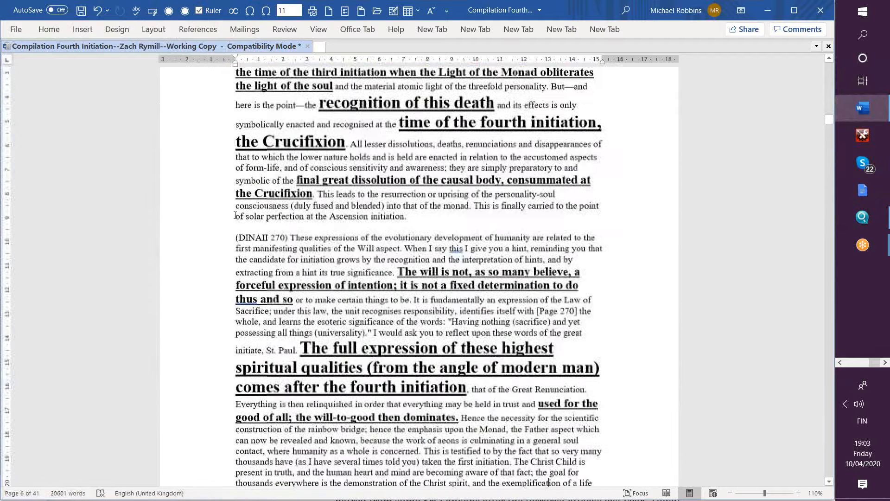
{"action": "scroll", "scroll_direction": "down", "scroll_amount": 3}
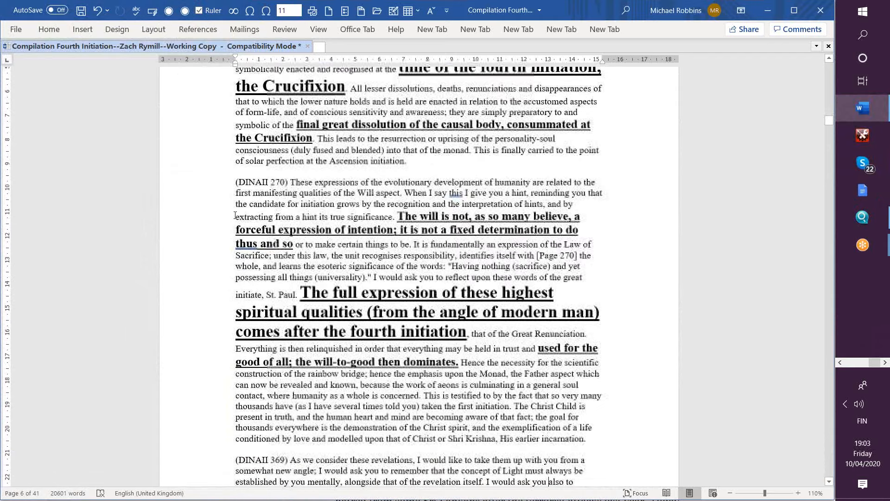
{"action": "scroll", "scroll_direction": "down", "scroll_amount": 3}
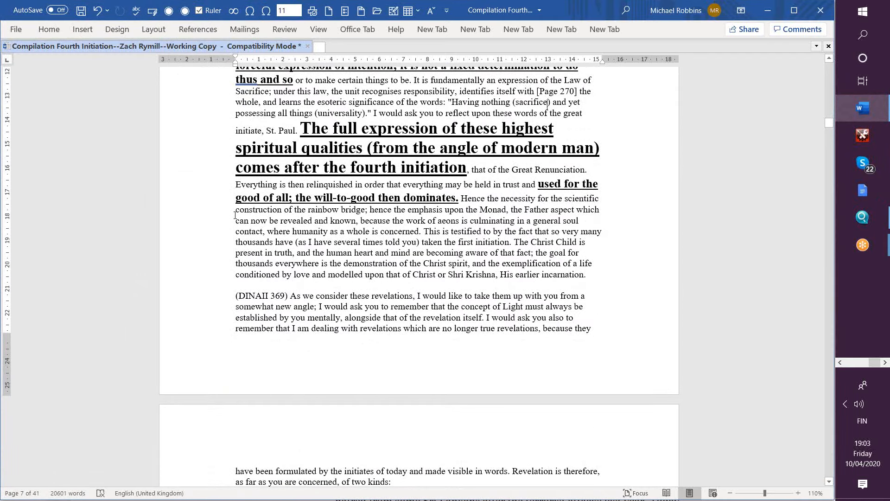
{"action": "scroll", "scroll_direction": "up", "scroll_amount": 3}
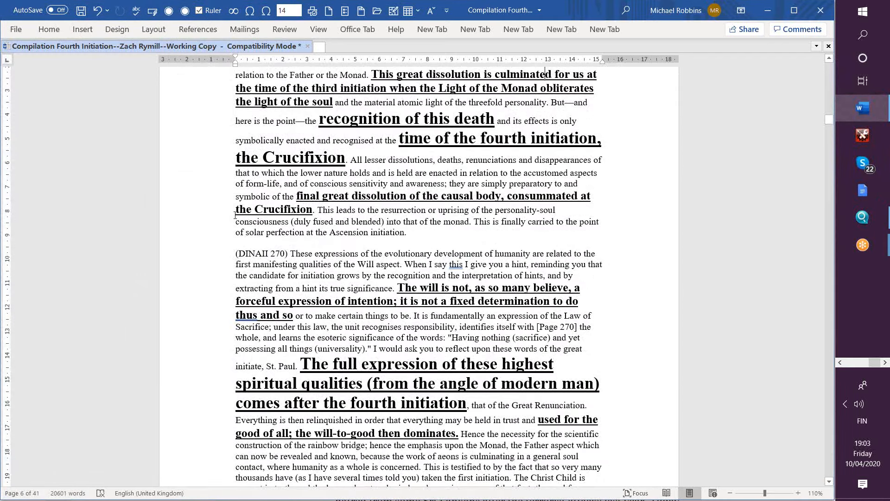
{"action": "mouse_move", "coordinate": [270, 70]}
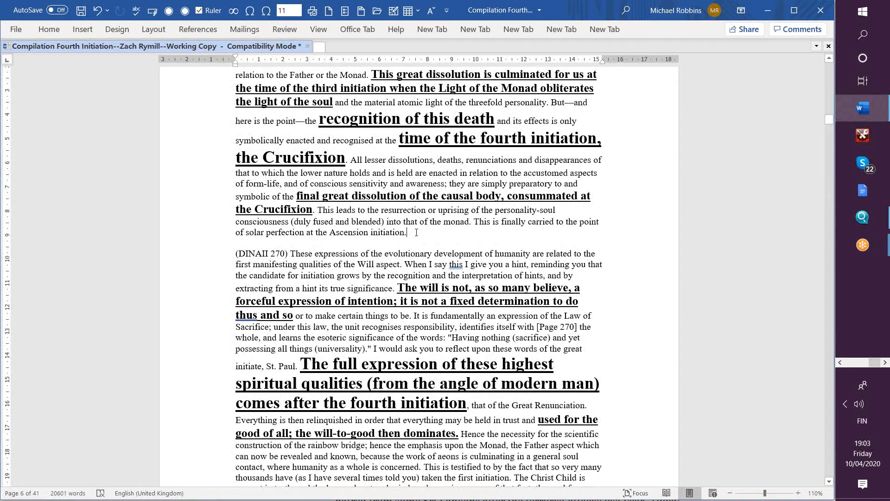
Step: Paste the purple marker block and change its END line to 'p. 4 to p6', Program 3
{"action": "key", "text": "ctrl+v"}
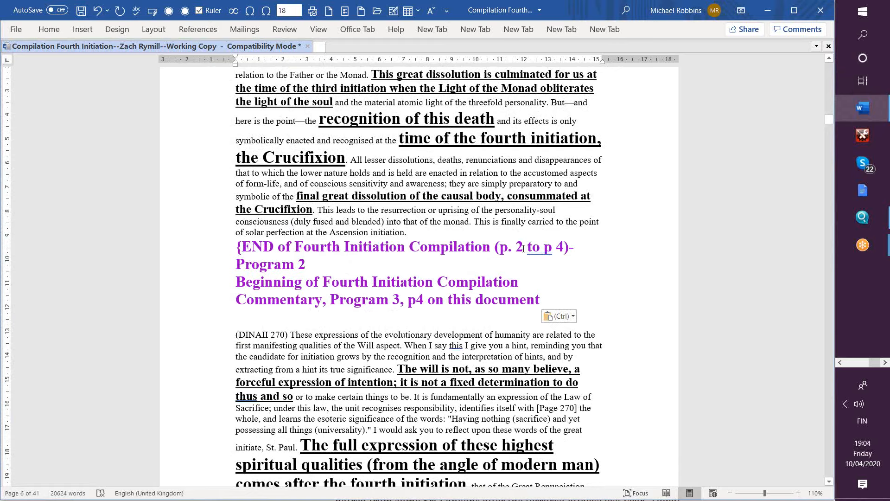
{"action": "mouse_move", "coordinate": [555, 248]}
{"action": "type", "text": "4"}
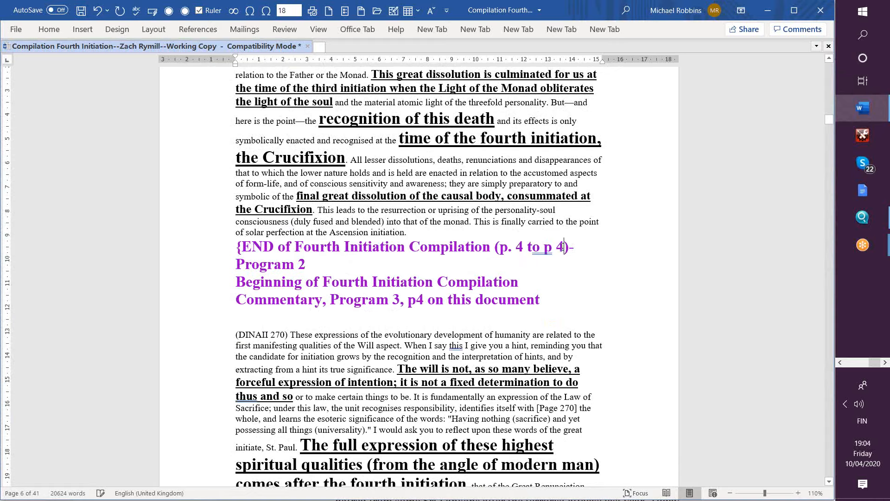
{"action": "key", "text": "Backspace"}
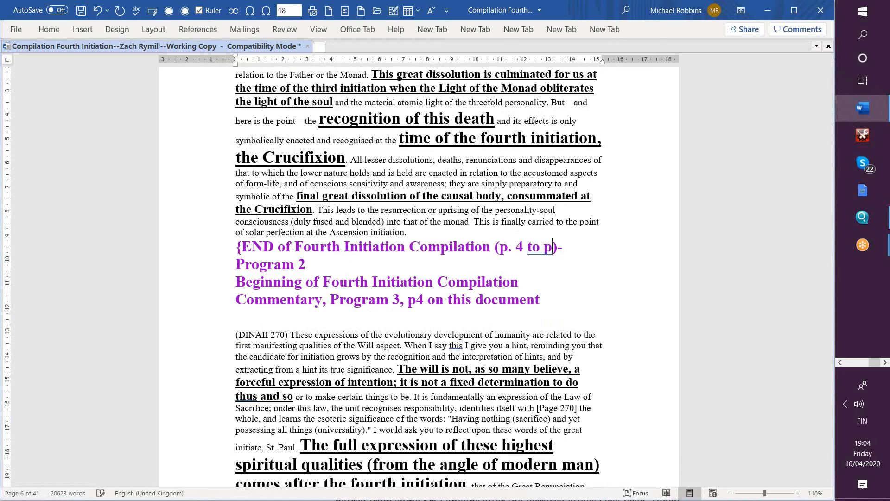
{"action": "type", "text": "6"}
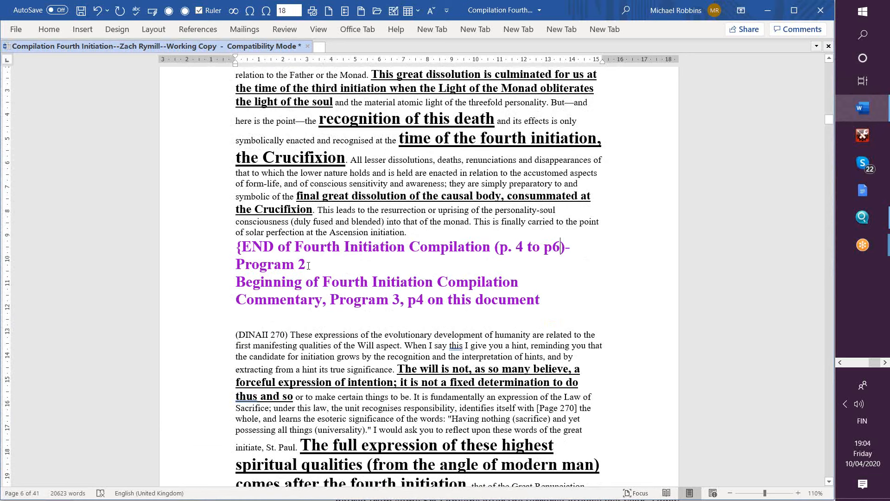
{"action": "key", "text": "Backspace"}
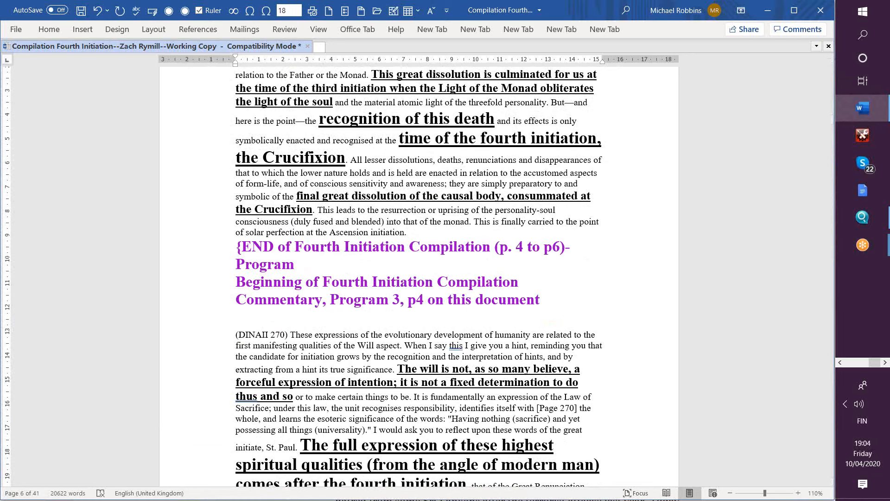
{"action": "type", "text": "3"}
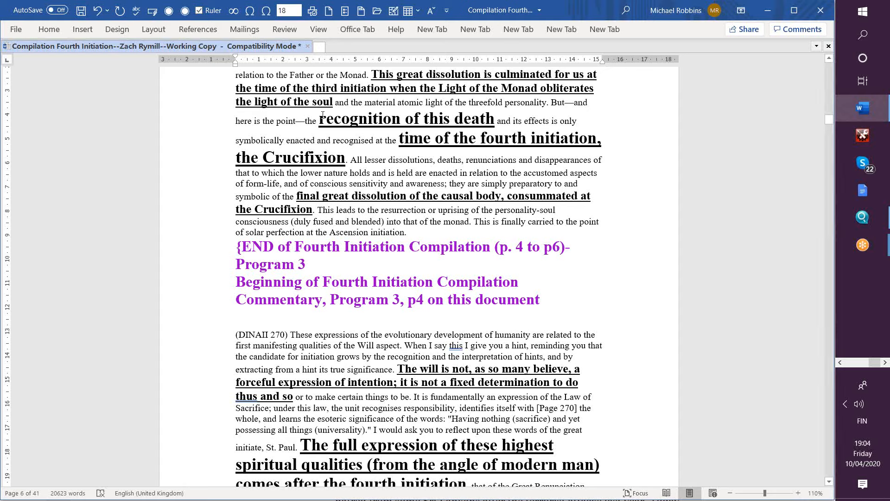
{"action": "mouse_move", "coordinate": [469, 50]}
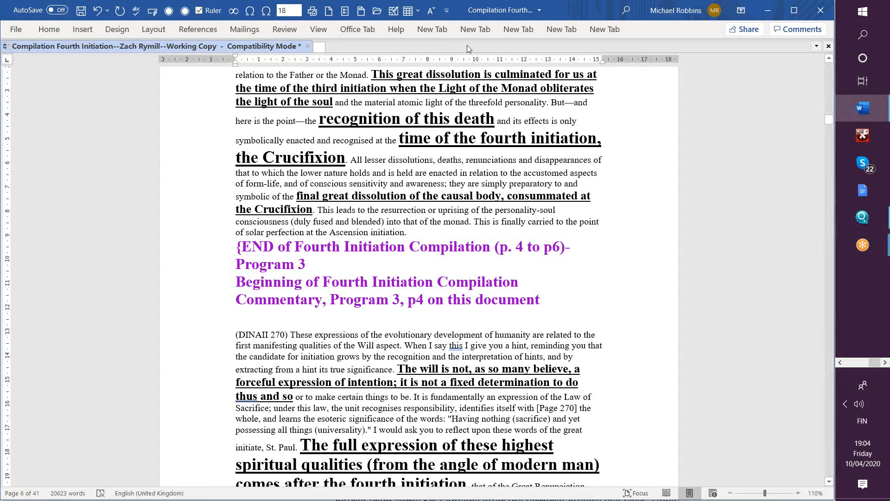
Step: Edit the marker's Beginning line to Program 4 and page p6
{"action": "left_click", "coordinate": [386, 315]}
{"action": "type", "text": "4"}
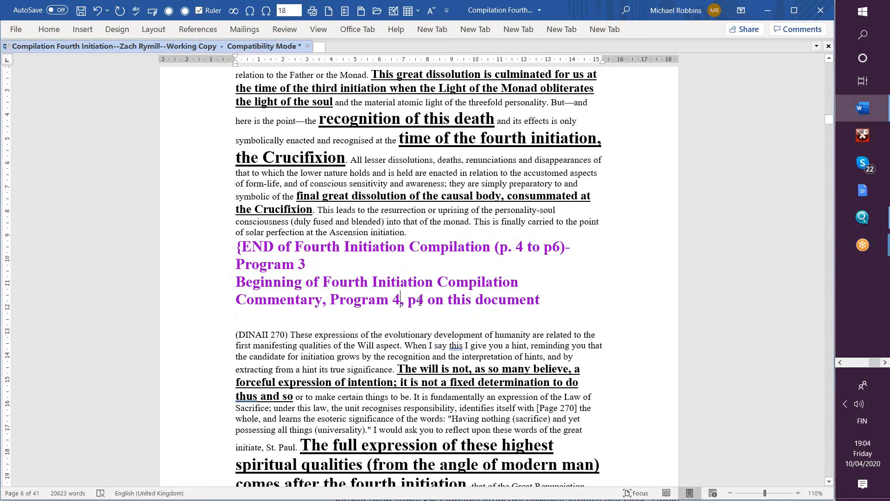
{"action": "left_click", "coordinate": [417, 299]}
{"action": "type", "text": "6"}
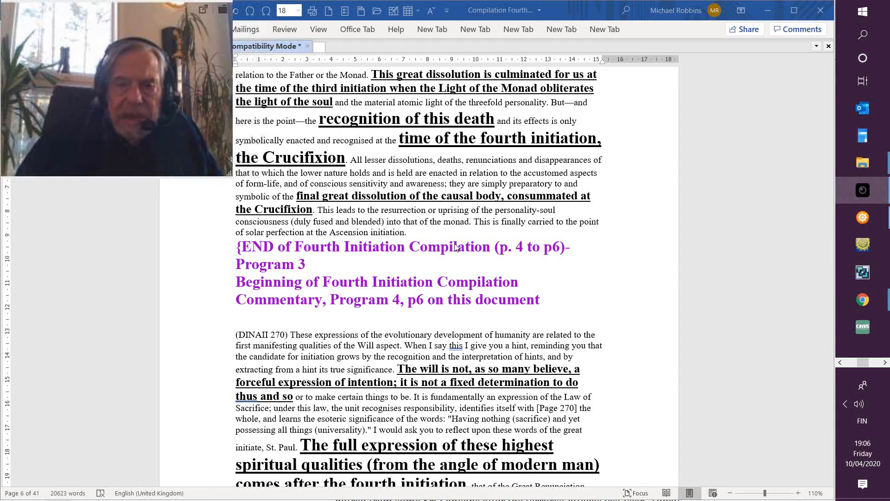
{"action": "left_click", "coordinate": [408, 232]}
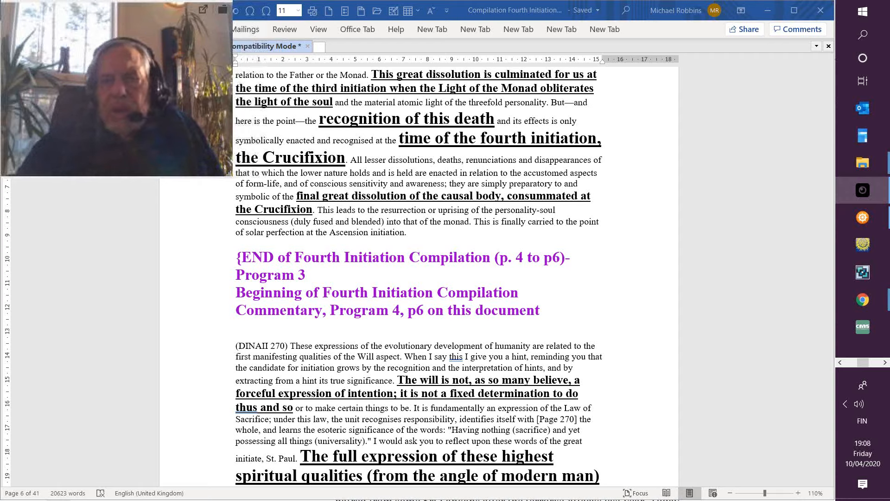
{"action": "mouse_move", "coordinate": [739, 126]}
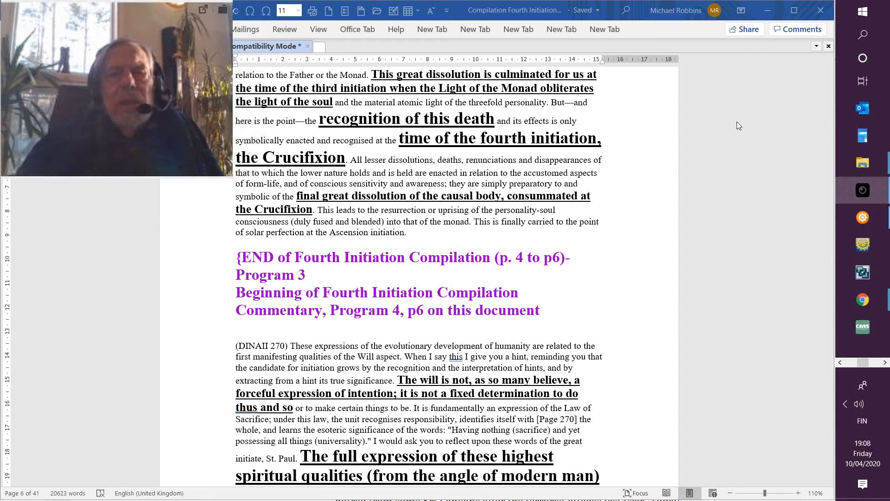
{"action": "mouse_move", "coordinate": [734, 128]}
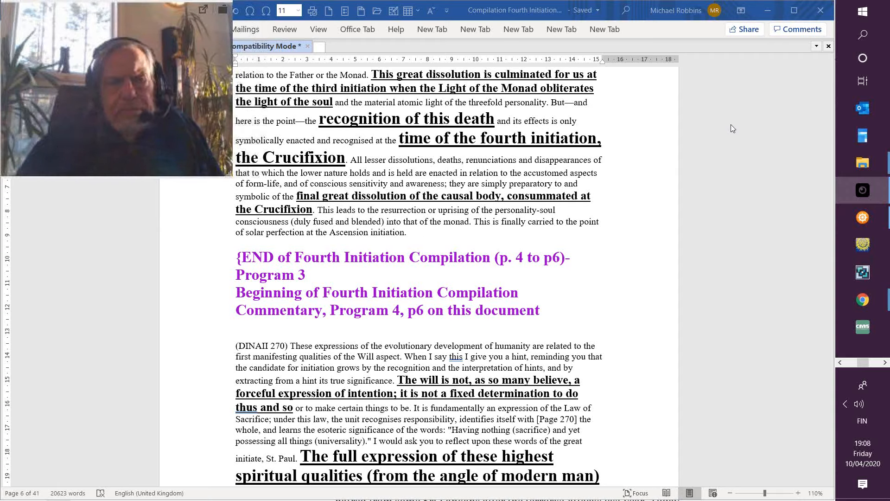
{"action": "mouse_move", "coordinate": [714, 89]}
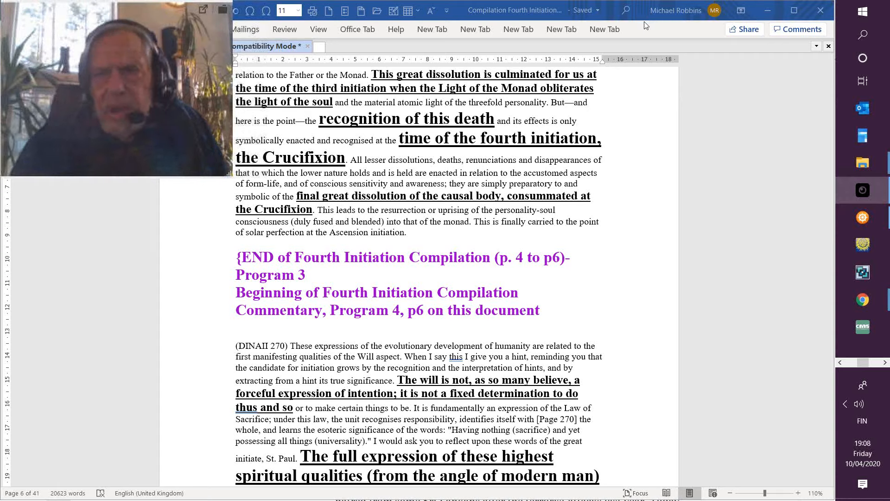
{"action": "mouse_move", "coordinate": [726, 245]}
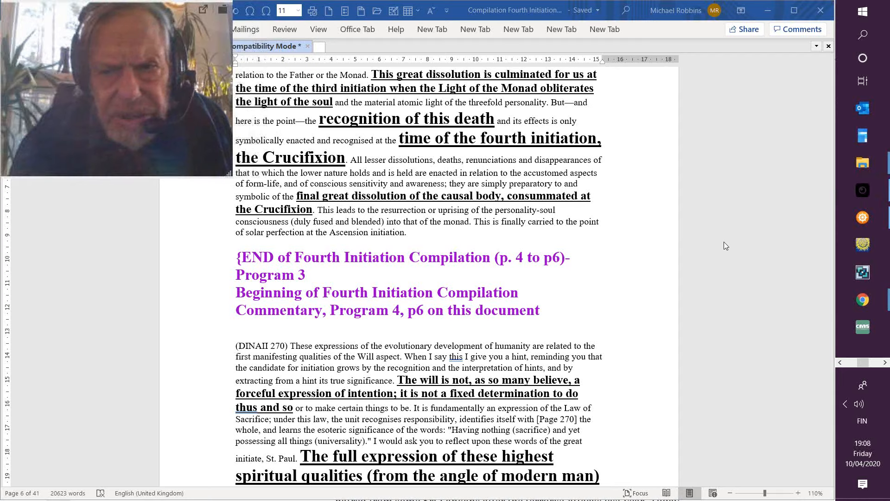
{"action": "mouse_move", "coordinate": [749, 171]}
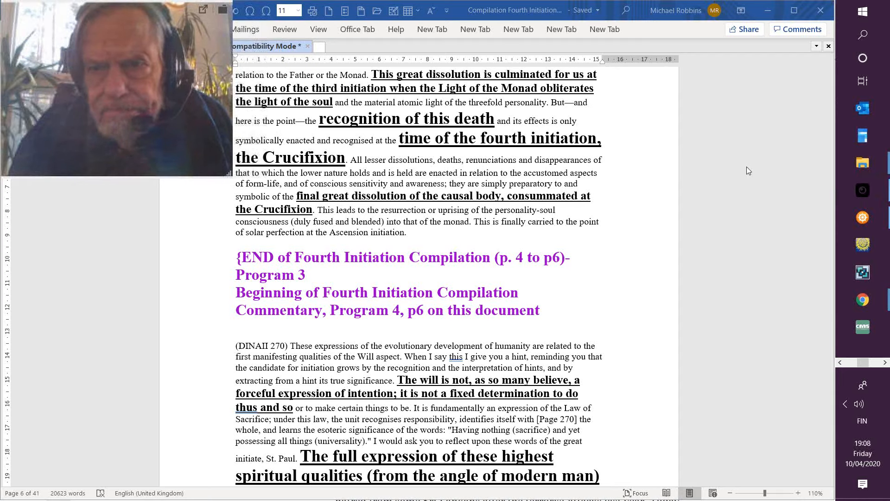
{"action": "mouse_move", "coordinate": [678, 120]}
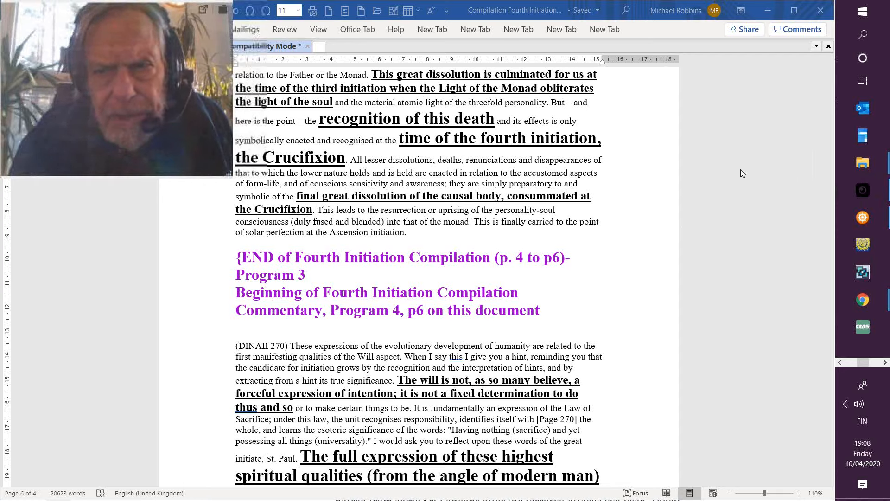
{"action": "mouse_move", "coordinate": [706, 172]}
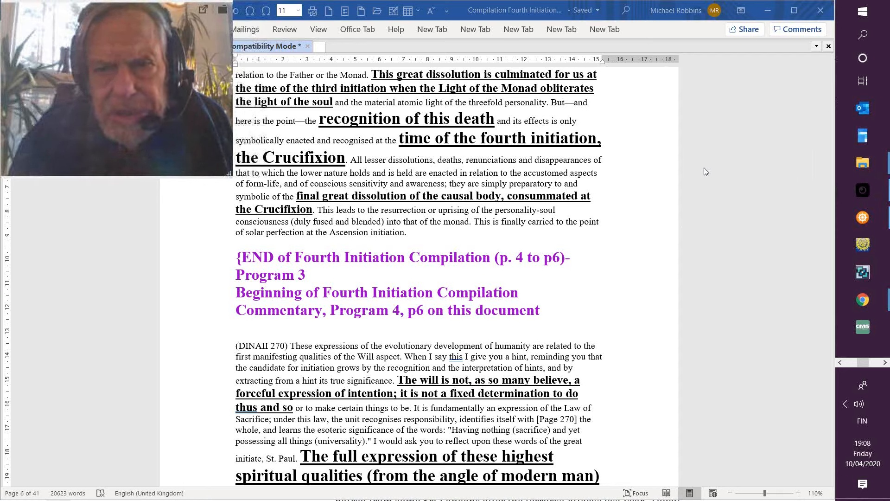